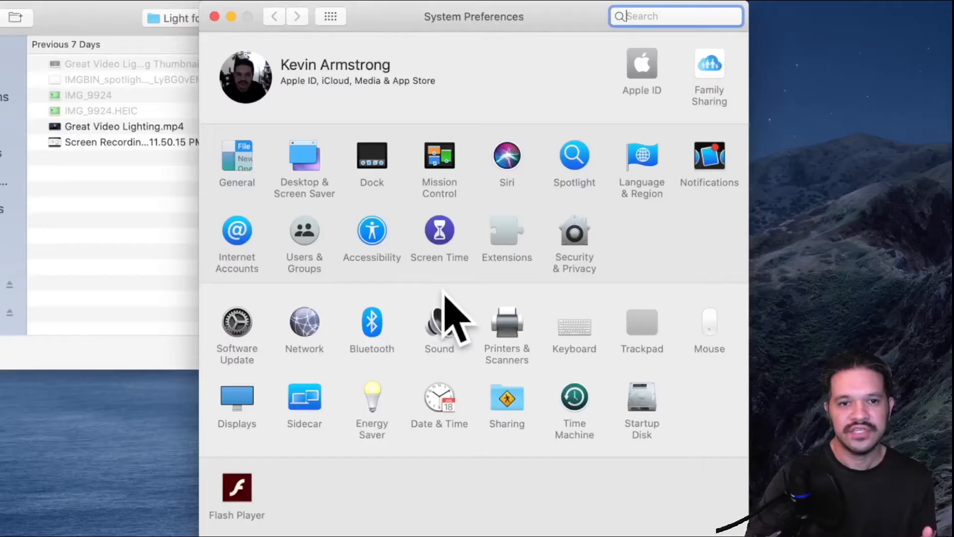
In Accessibility > Display, drag the pointer size slider back to Normal.
click(370, 238)
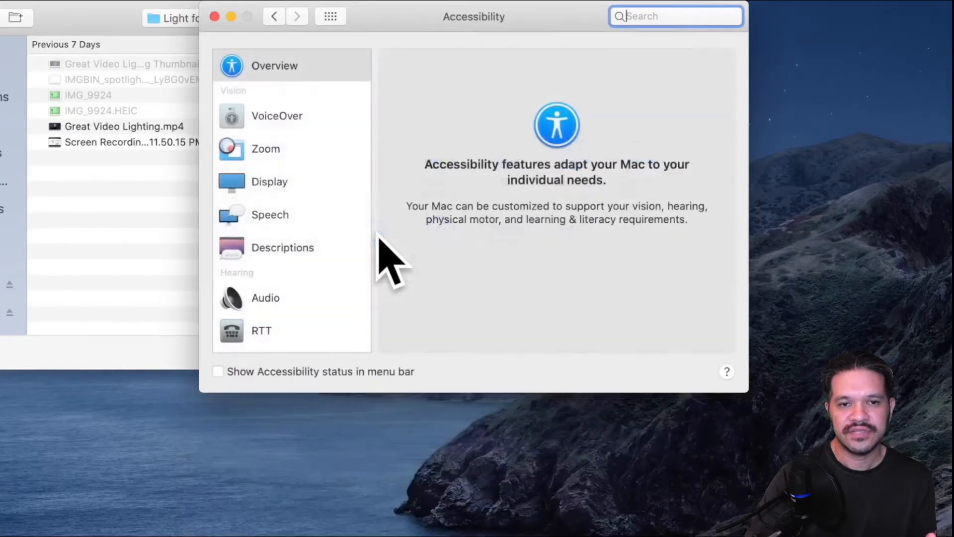
click(270, 181)
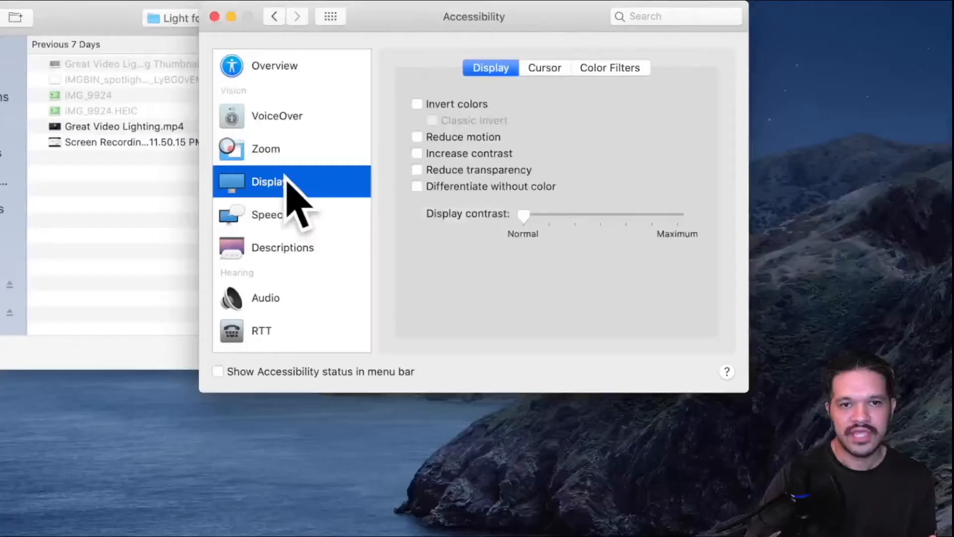
click(543, 68)
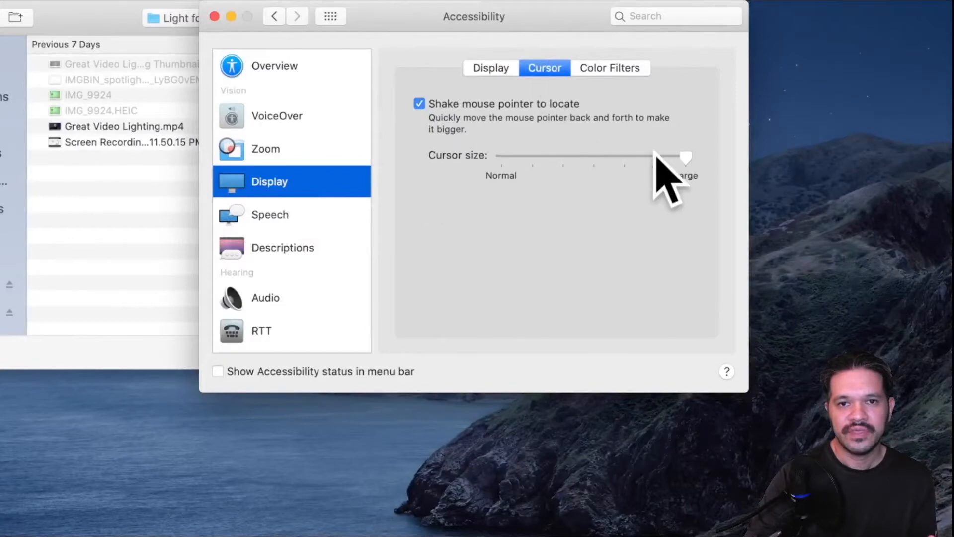
drag(687, 157, 501, 157)
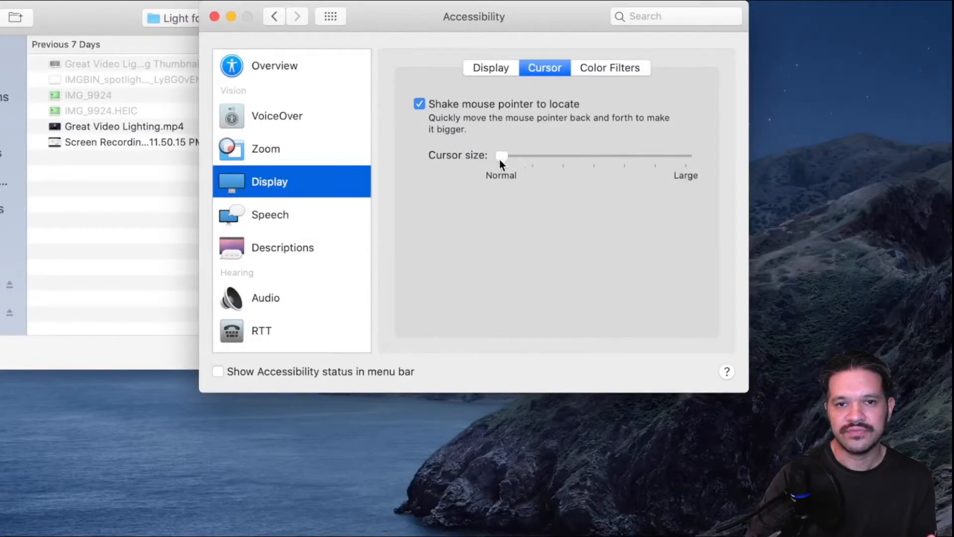
drag(501, 156, 687, 156)
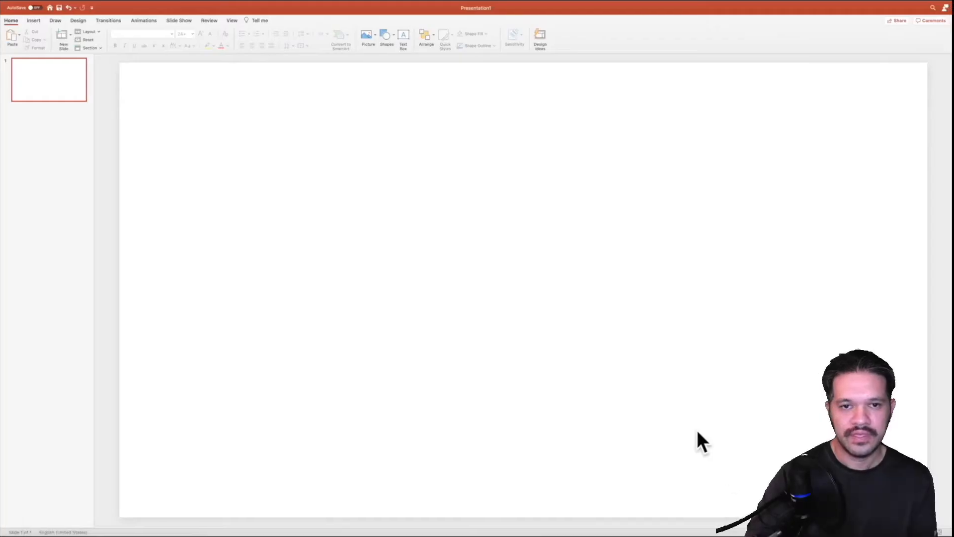
mouse_move(516, 303)
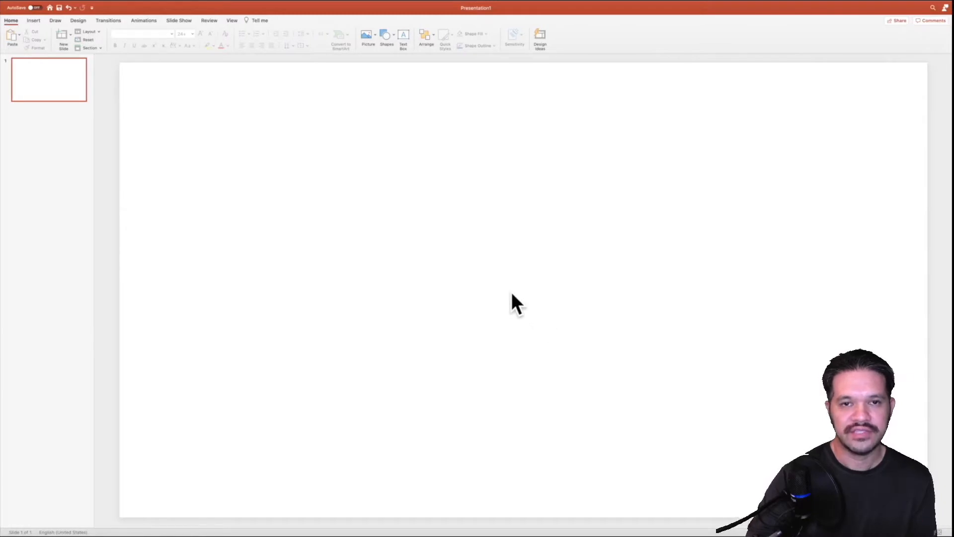
mouse_move(356, 183)
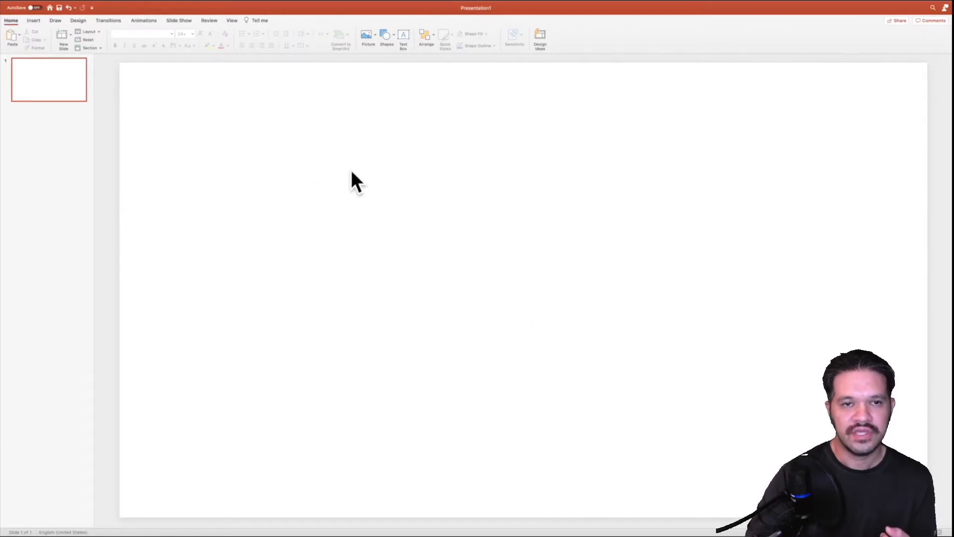
mouse_move(481, 298)
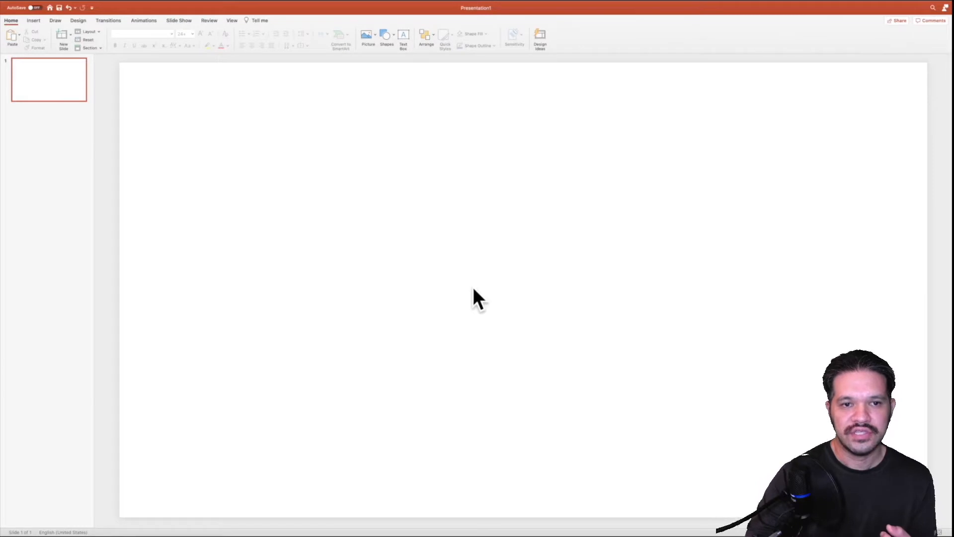
Fill the blank slide's background with solid green via Format Background.
right_click(478, 298)
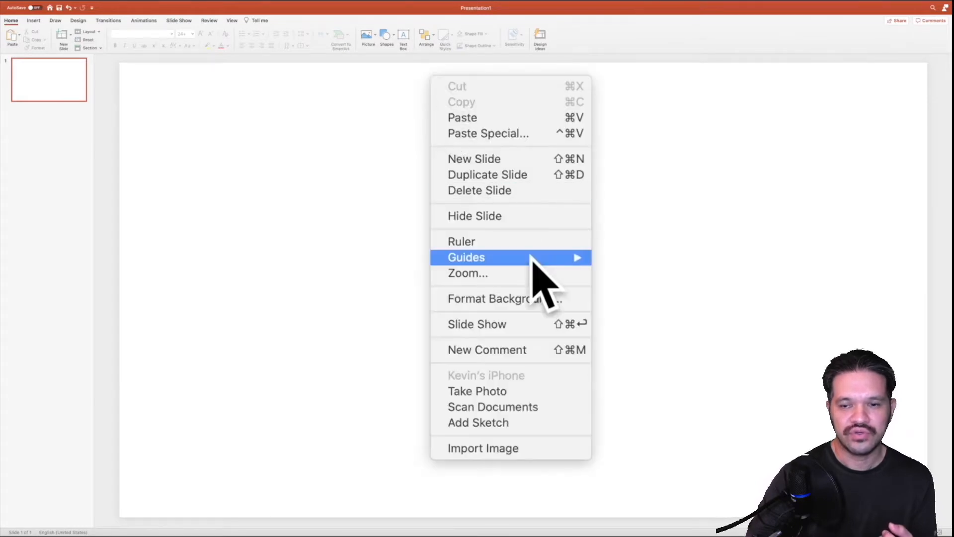
mouse_move(548, 304)
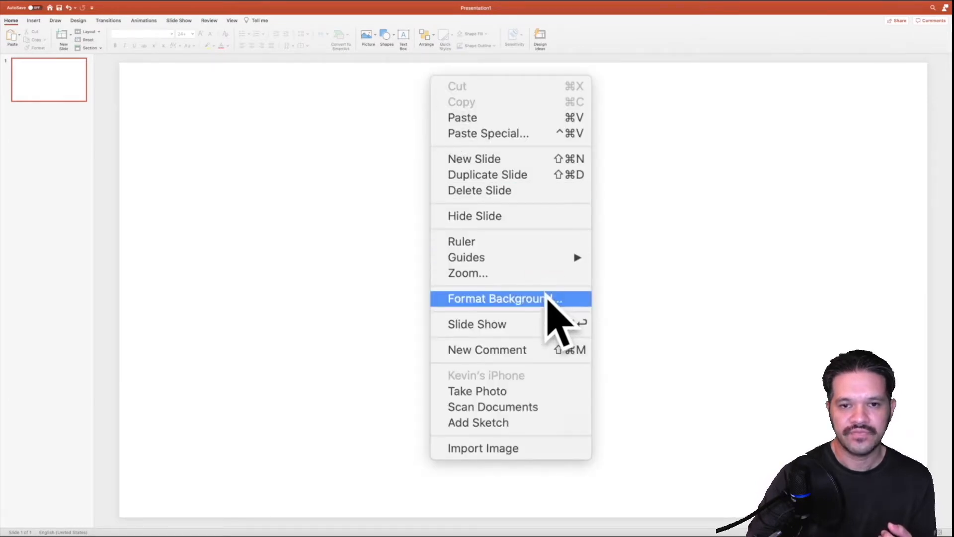
click(499, 298)
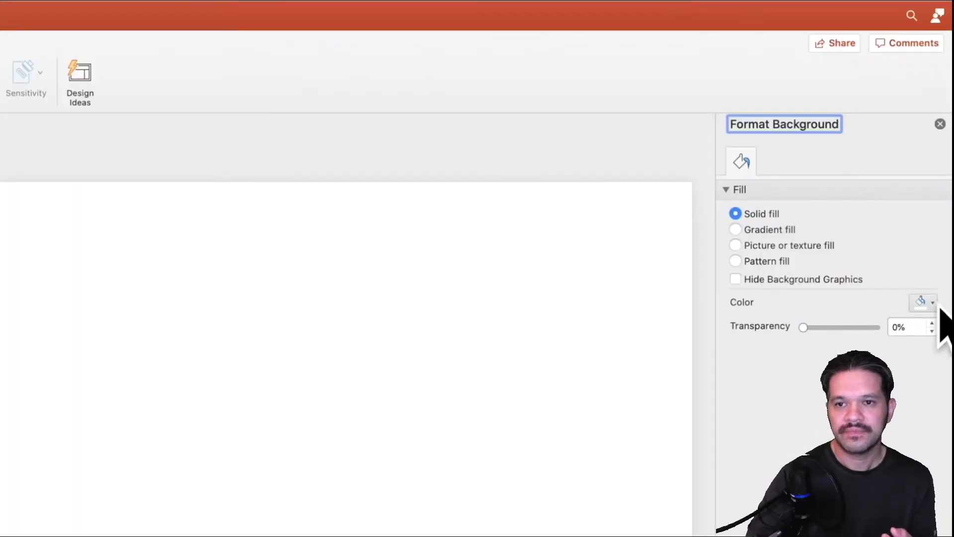
click(932, 303)
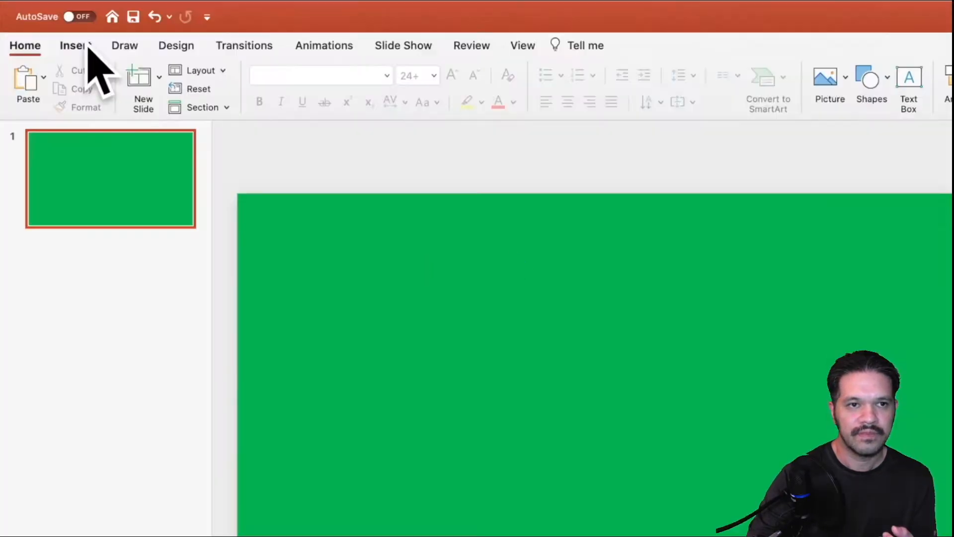
Draw a button-sized rounded rectangle near the slide centre from Insert > Shapes.
click(76, 45)
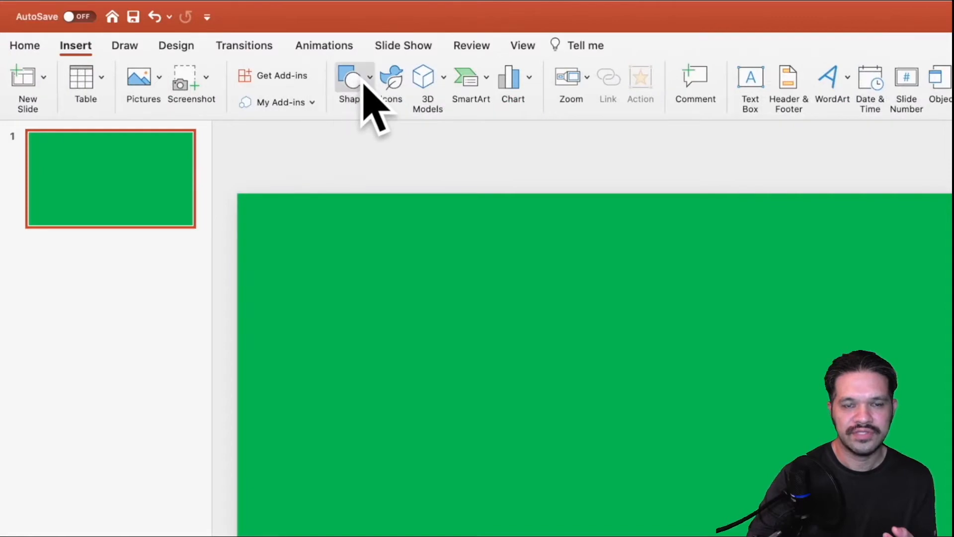
click(349, 85)
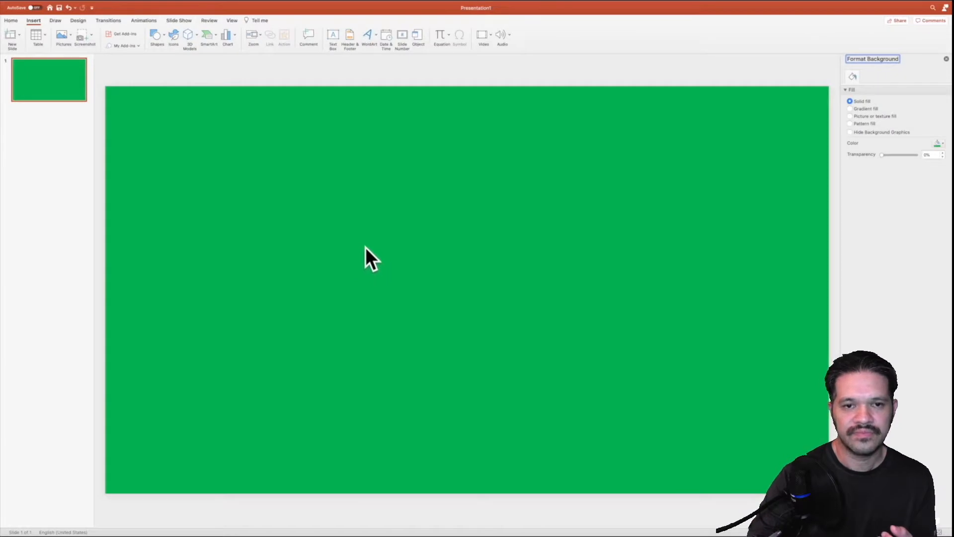
drag(365, 246, 453, 292)
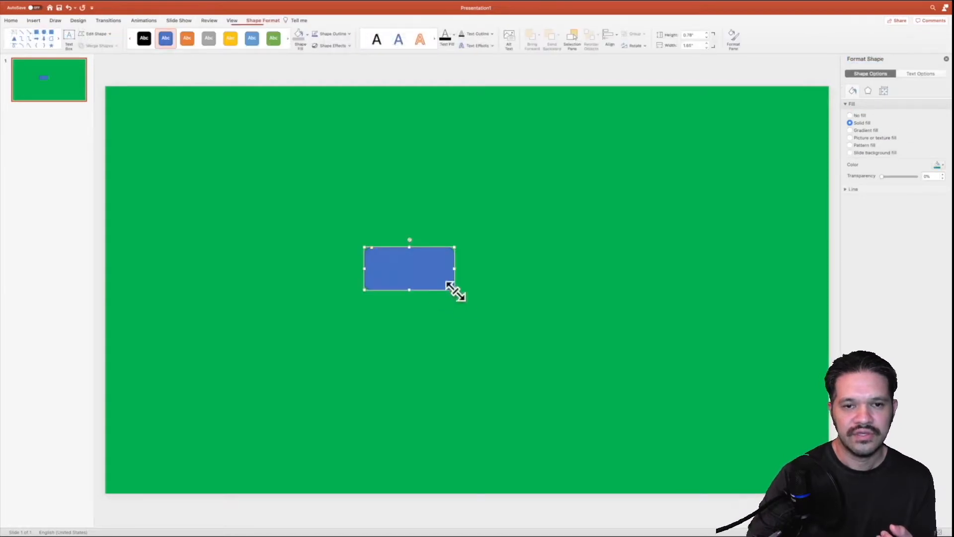
drag(453, 289, 530, 298)
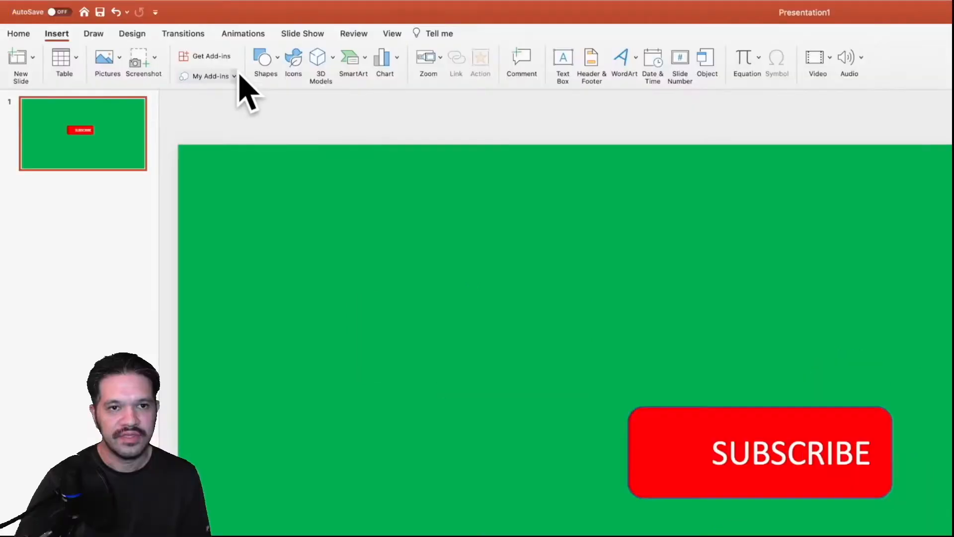
Add a small white rounded box at the left of the red SUBSCRIBE button.
click(264, 61)
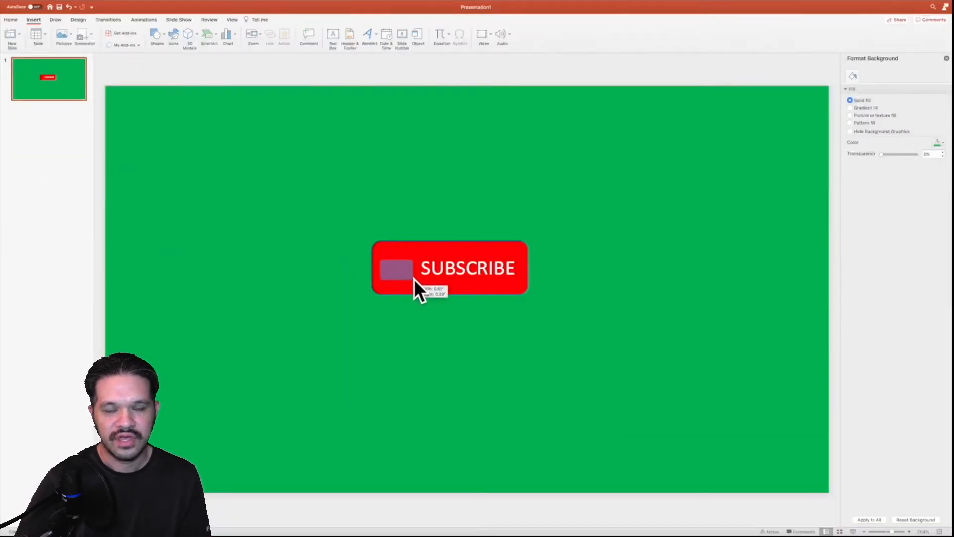
click(397, 269)
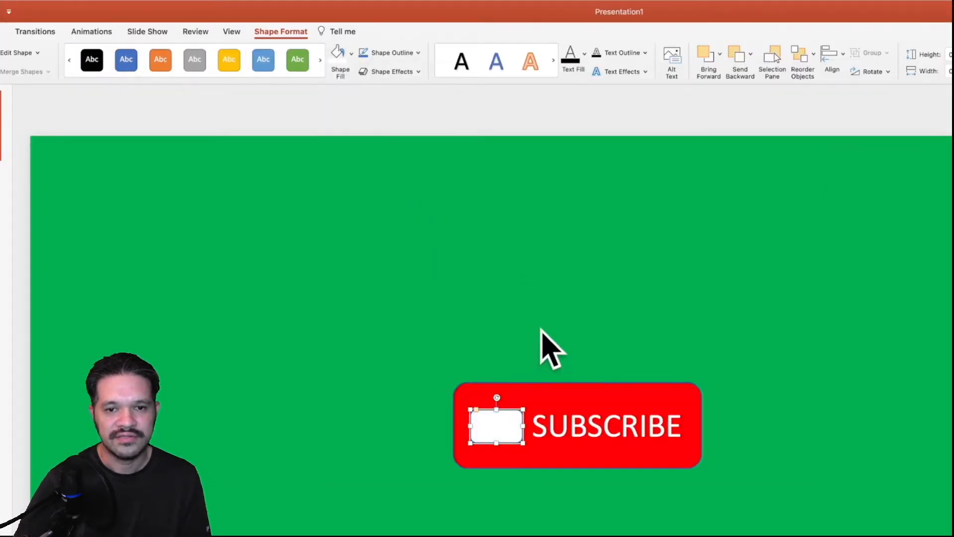
Add an isosceles triangle rotated to point right as the play symbol, ready for a red fill.
click(270, 59)
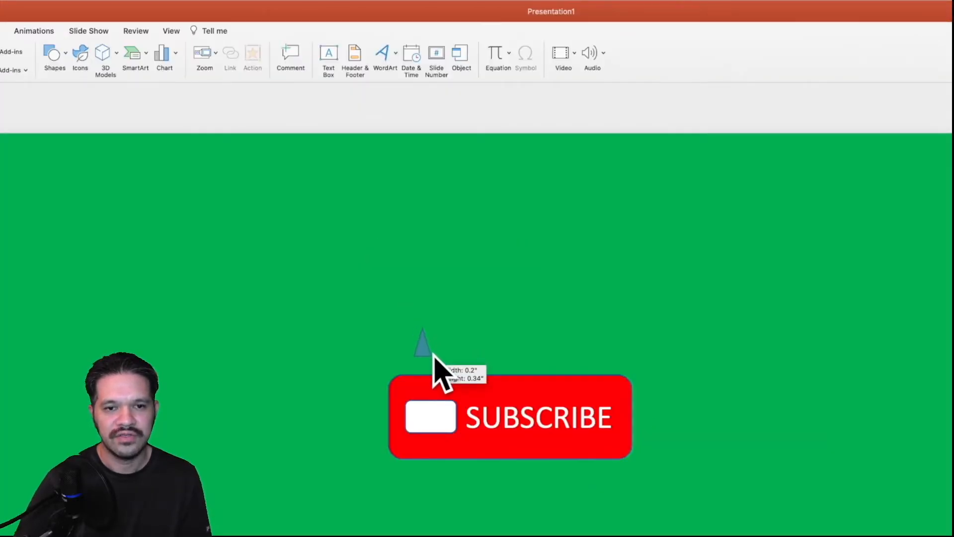
click(423, 341)
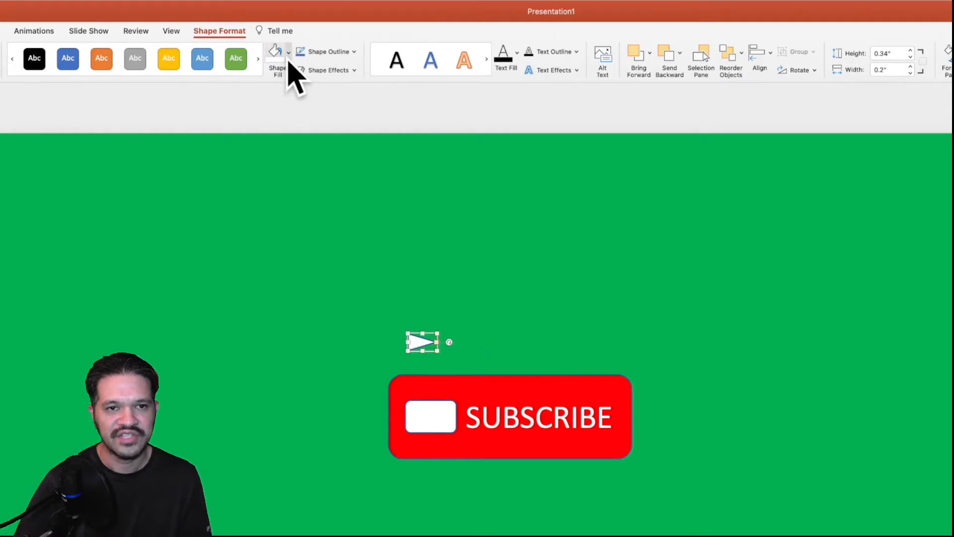
click(278, 55)
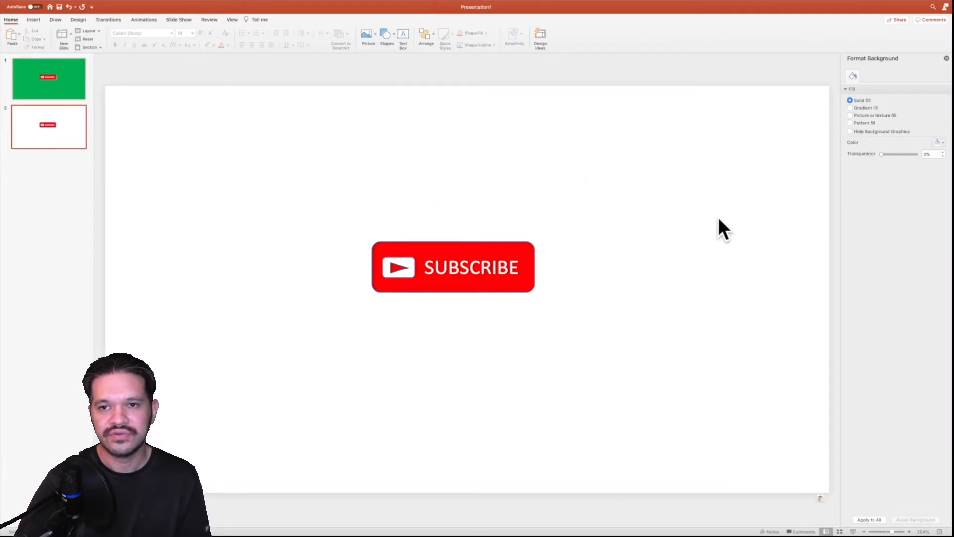
Give the second slide a green background and open Shape Fill for its SUBSCRIBE button.
click(938, 142)
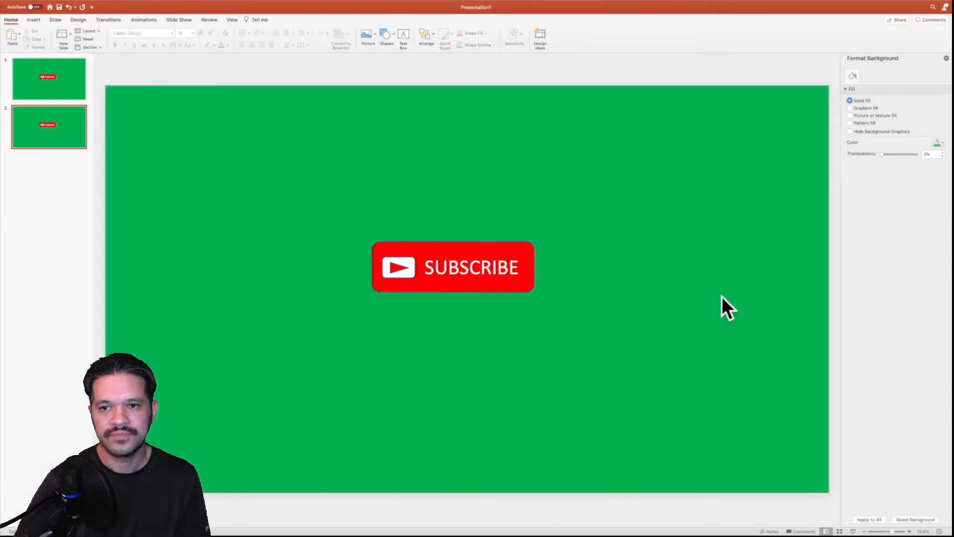
click(454, 267)
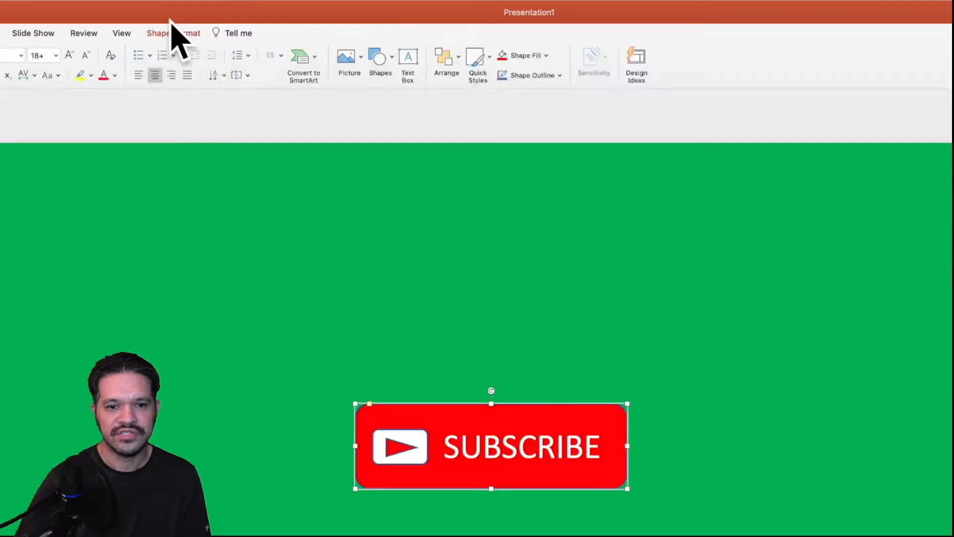
click(173, 32)
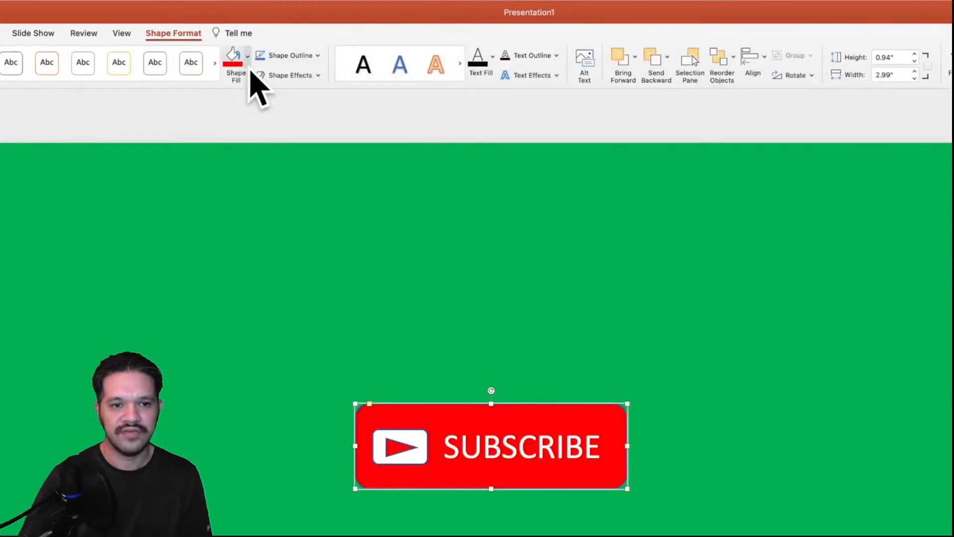
click(236, 60)
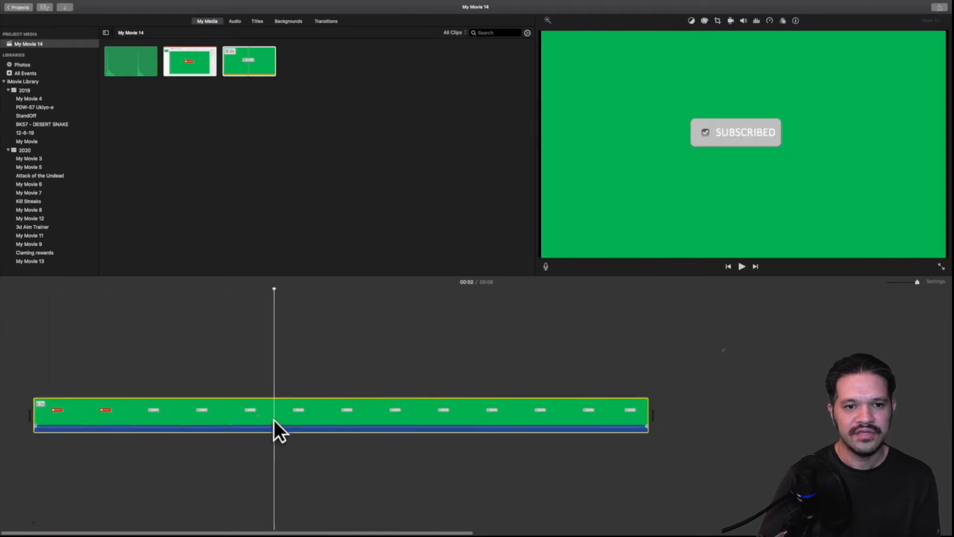
Bring up editing options for the imported subscribe clip on the My Movie 14 timeline.
right_click(280, 426)
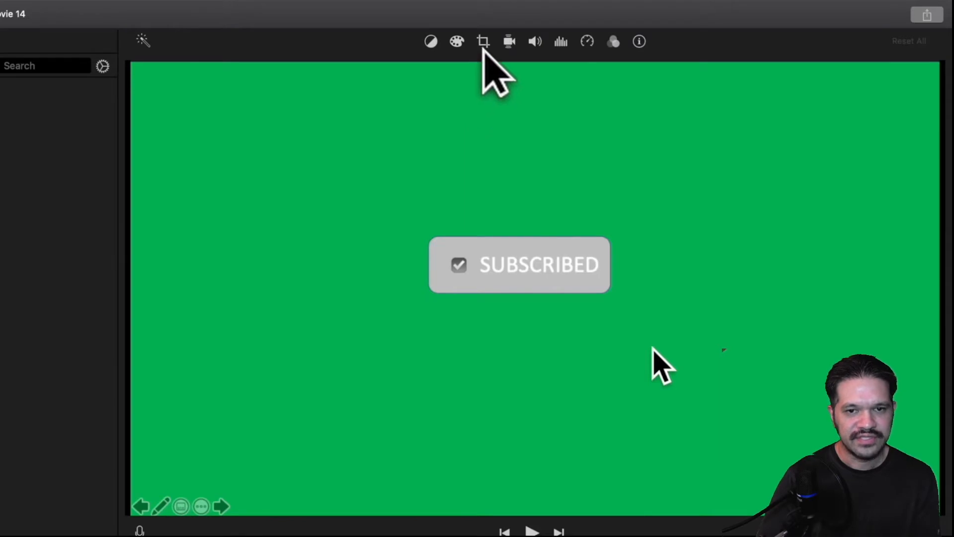
Crop the subscribe clip to fill the frame and play back the trimmed two-second result.
click(483, 42)
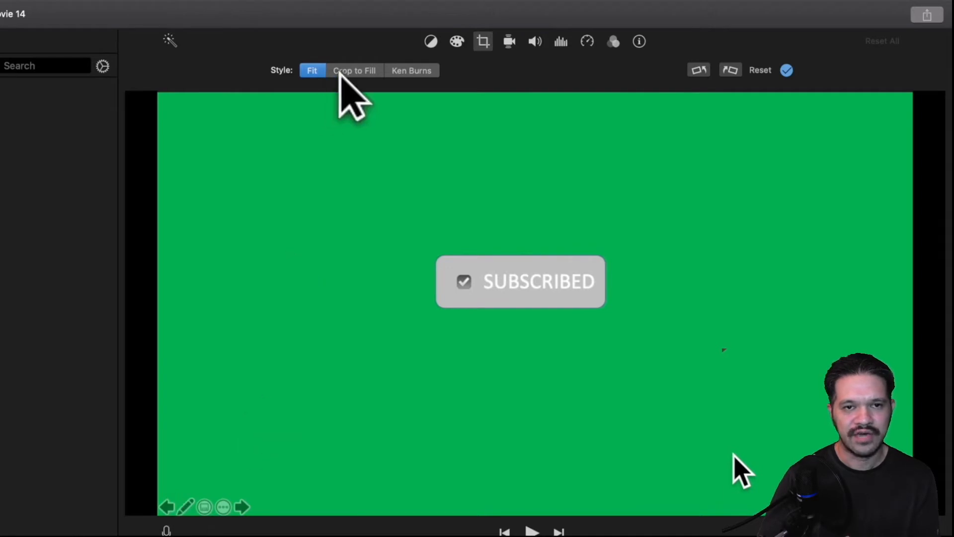
click(353, 70)
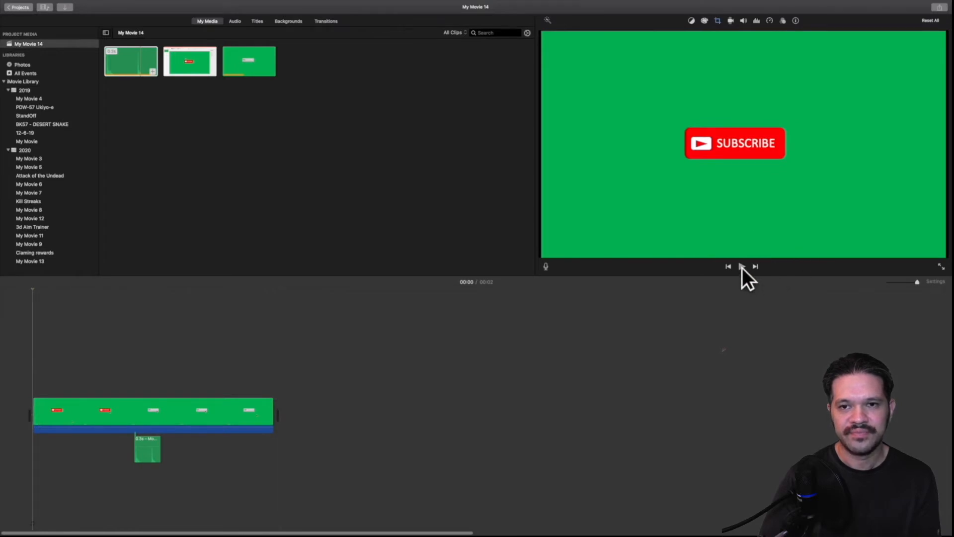
click(742, 266)
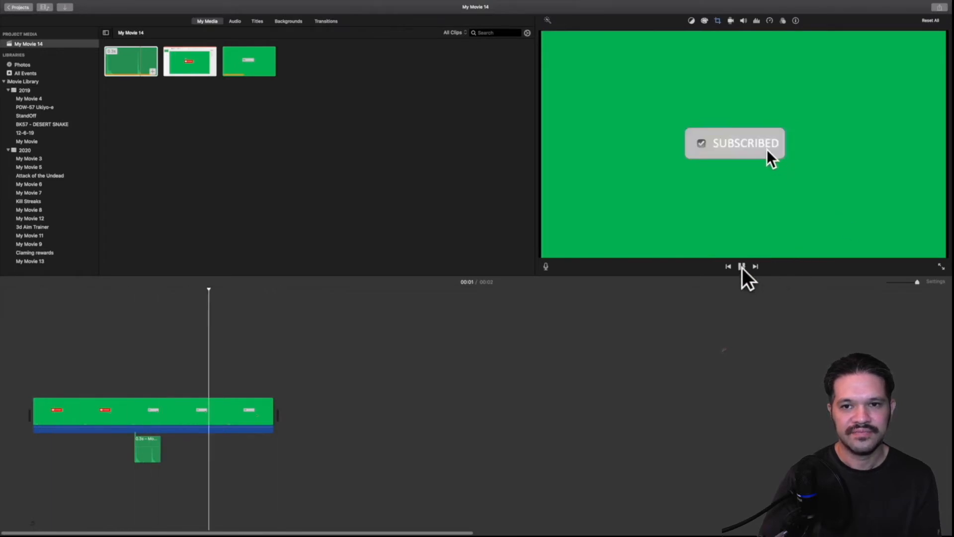
click(942, 11)
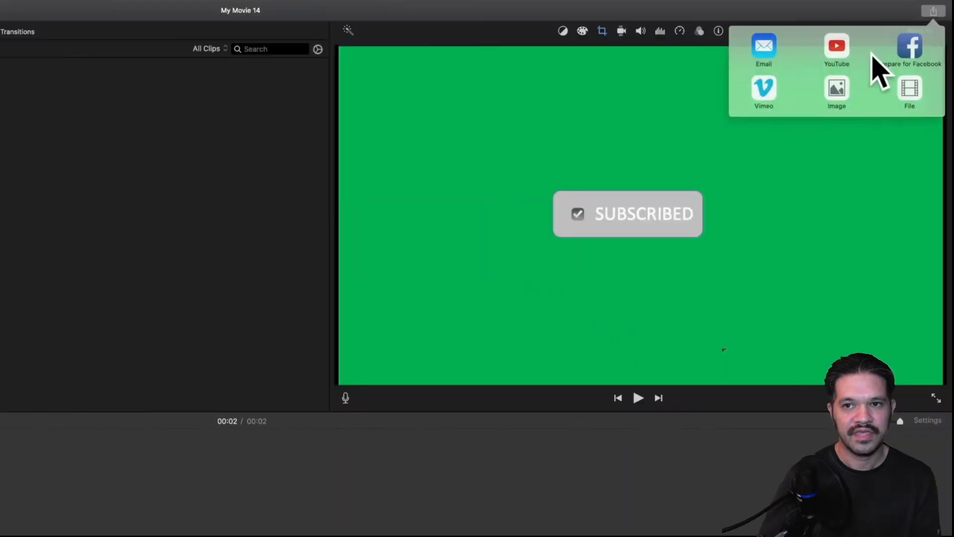
Export the clip as a file titled 'Subscribe Button Mouse Click Video'.
click(910, 95)
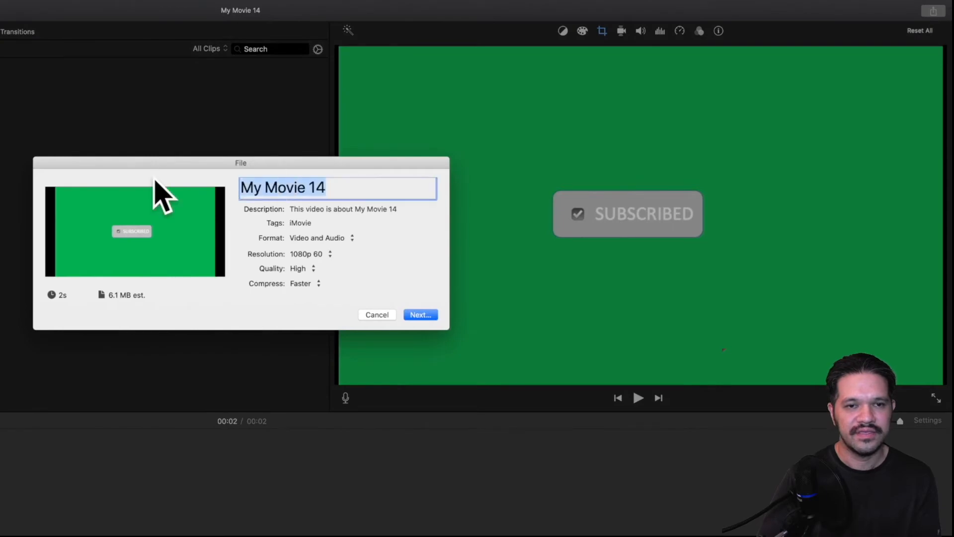
text(Subscribe Button Mouse Click Video)
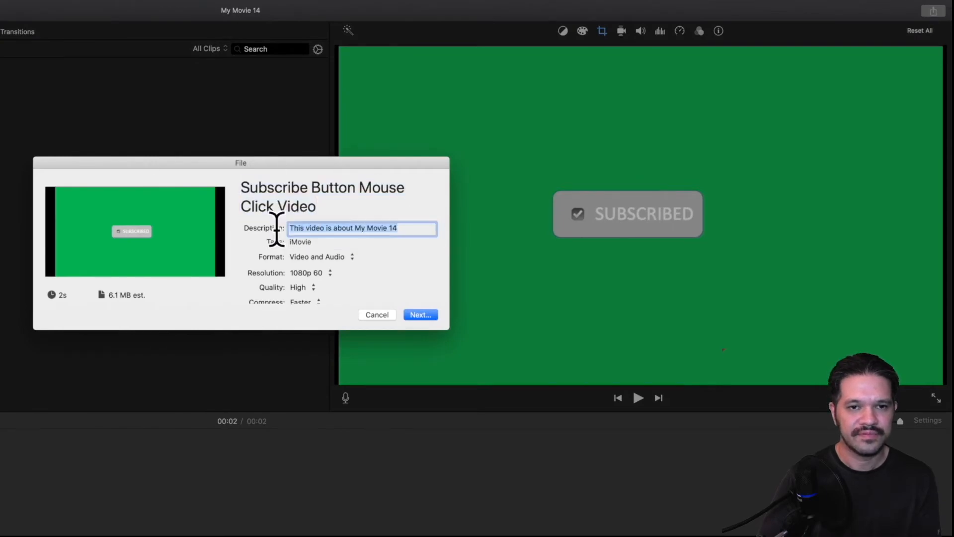
click(420, 315)
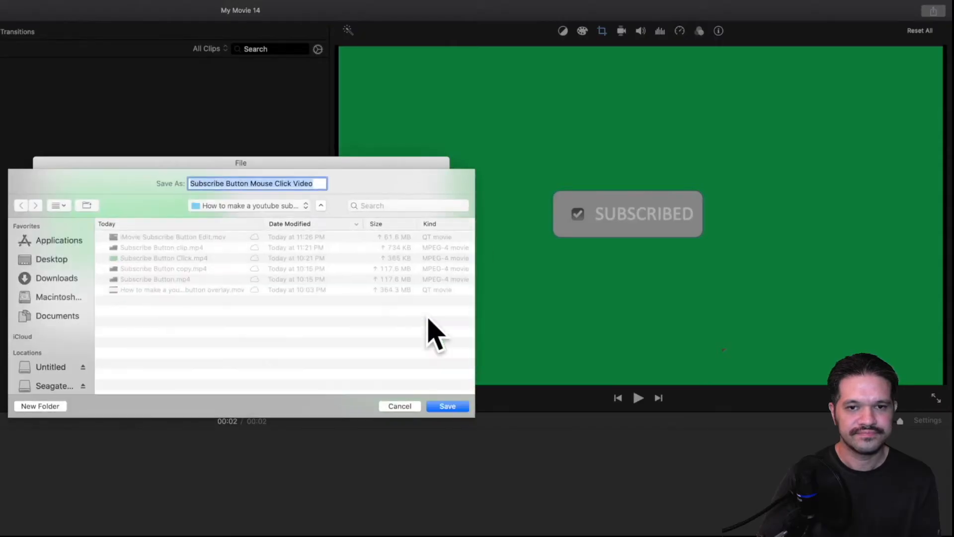
click(446, 406)
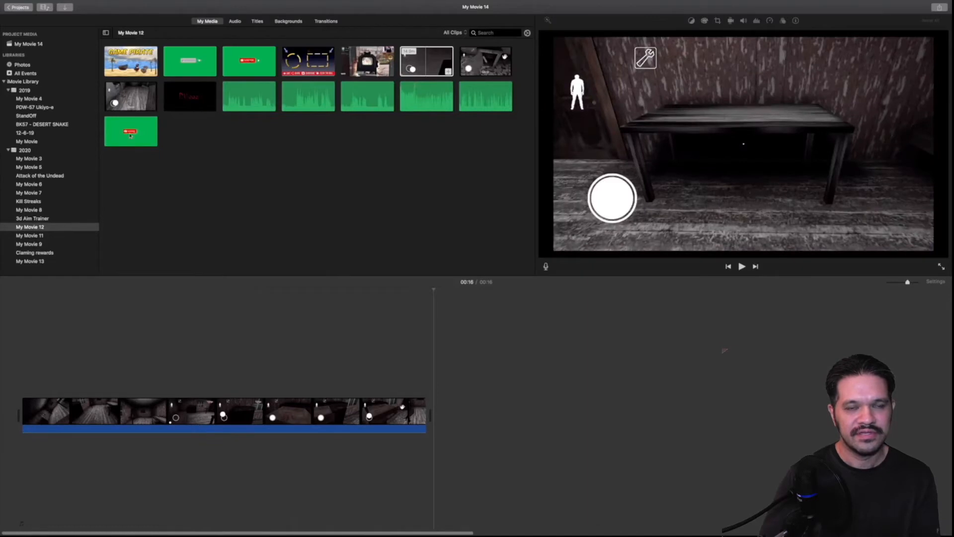
Place the subscribe clip above the game footage as a Green/Blue Screen overlay.
drag(130, 132, 125, 368)
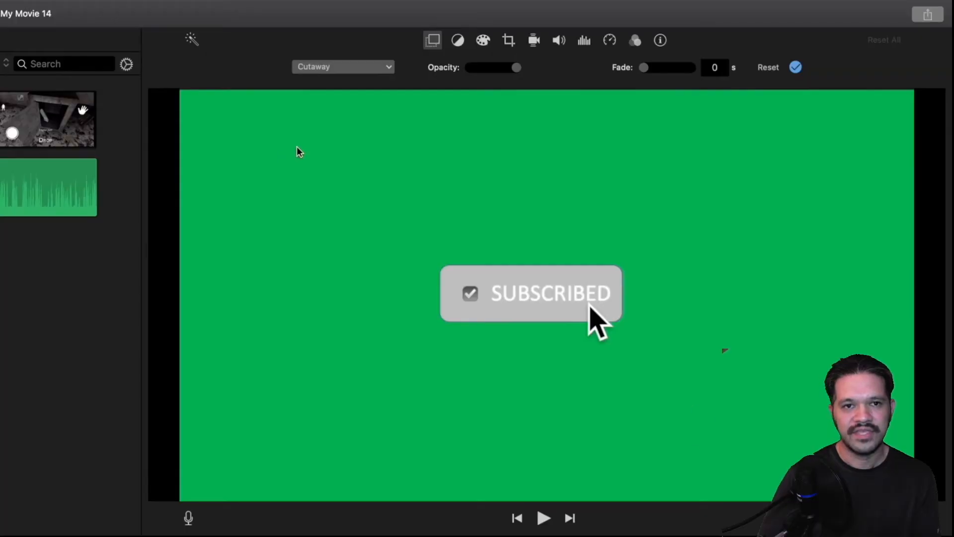
click(343, 67)
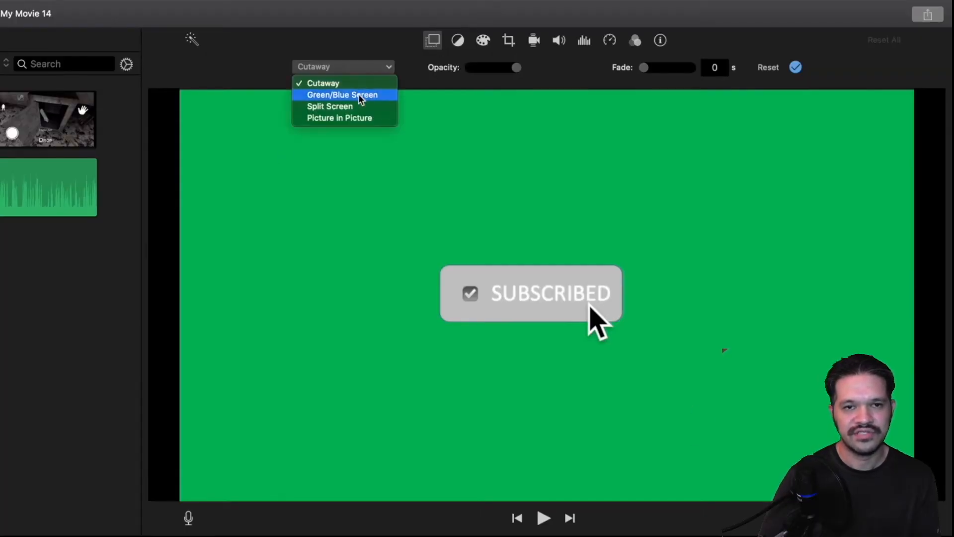
click(343, 94)
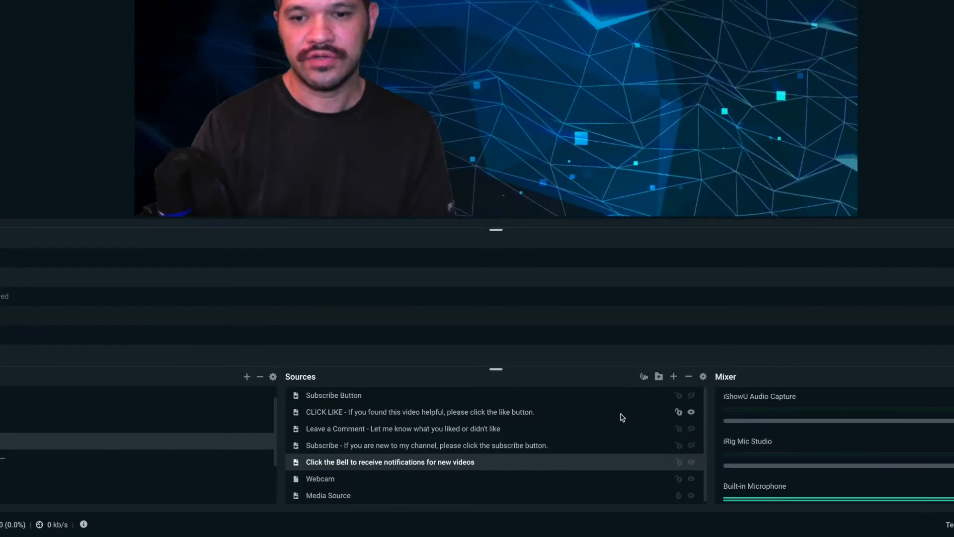
mouse_move(675, 375)
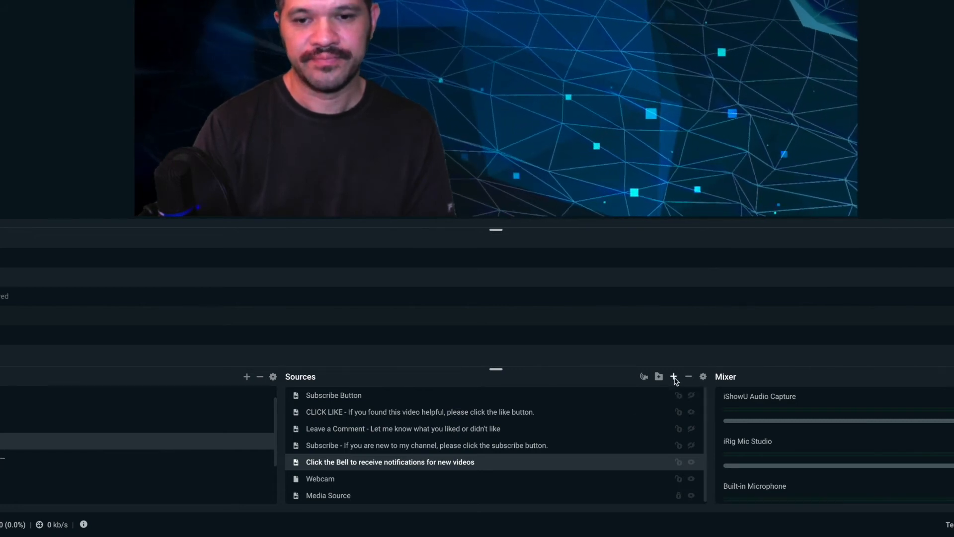
Add a new Media Source to the scene named 'Subscribe Button'.
click(674, 376)
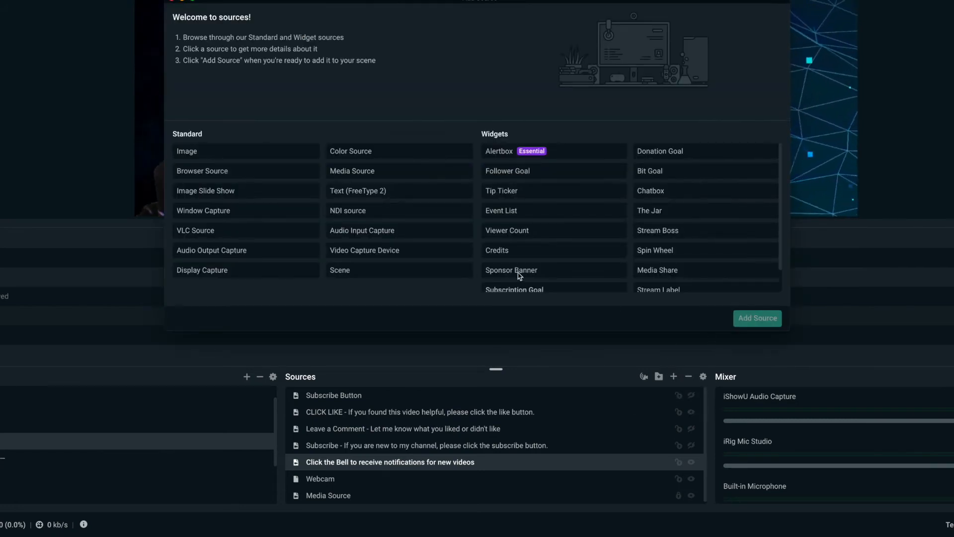
click(352, 170)
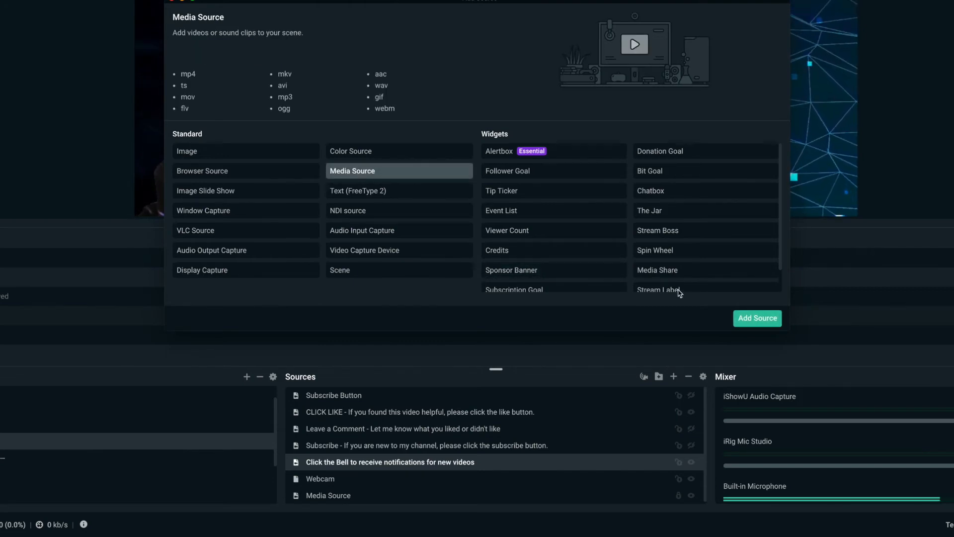
click(757, 318)
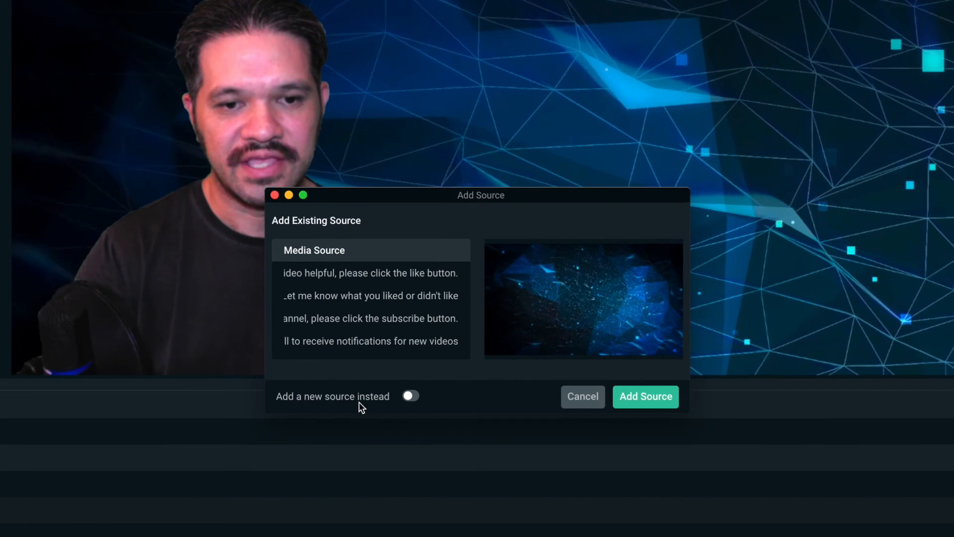
click(411, 397)
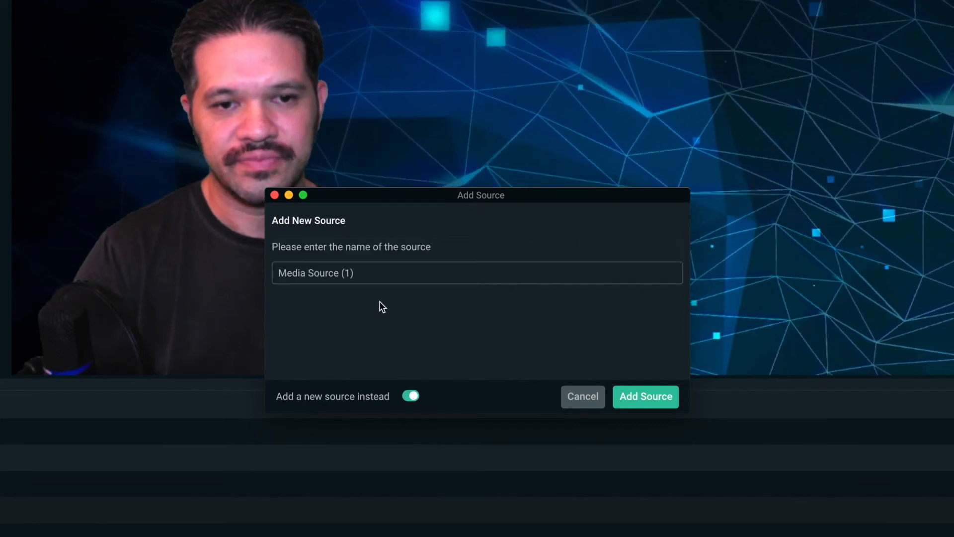
text(Subsc)
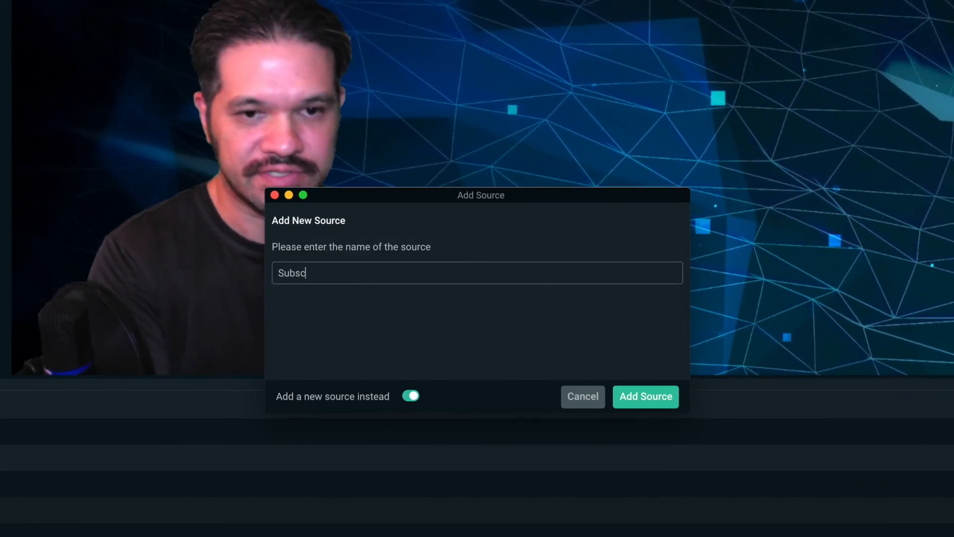
text(ribe Button)
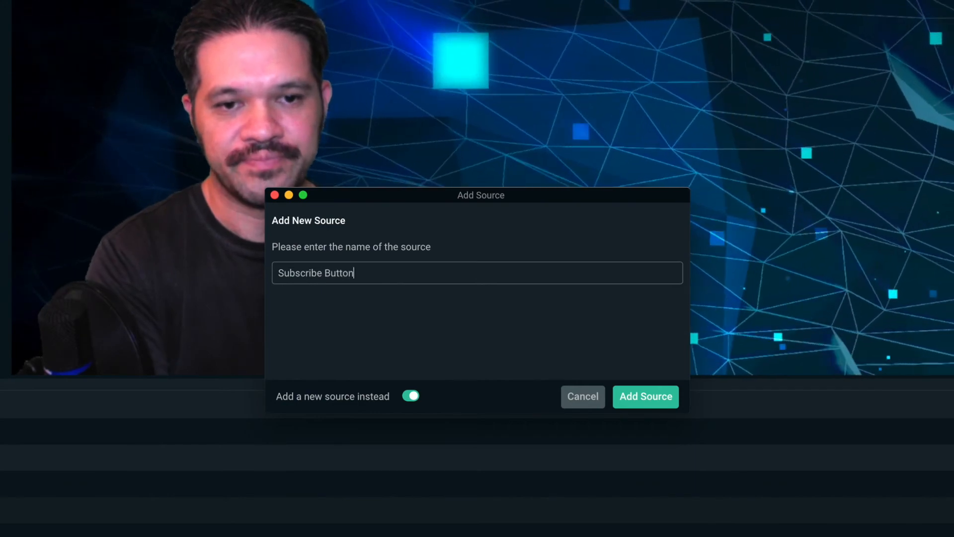
click(644, 397)
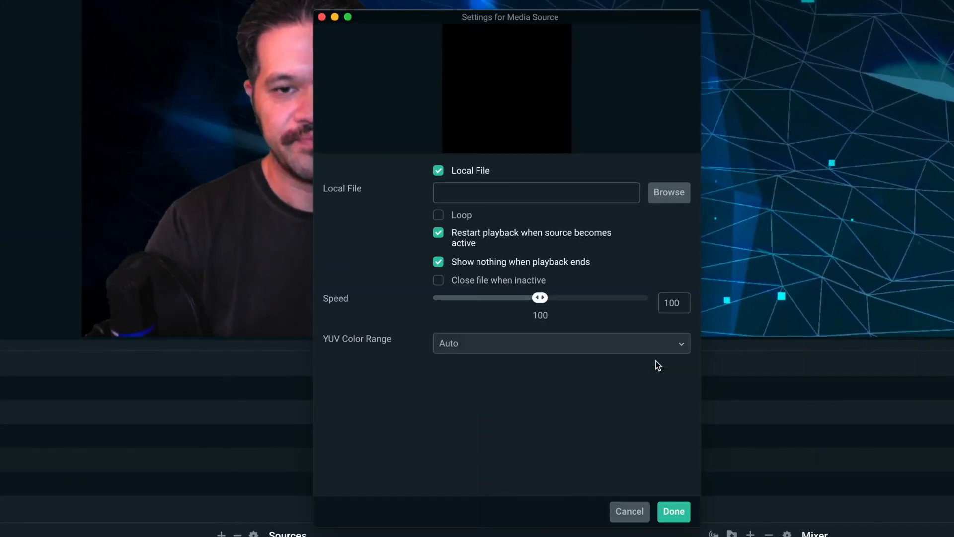
Point the source at Subscribe Button Mouse Click Video.mp4 and confirm its settings.
click(668, 191)
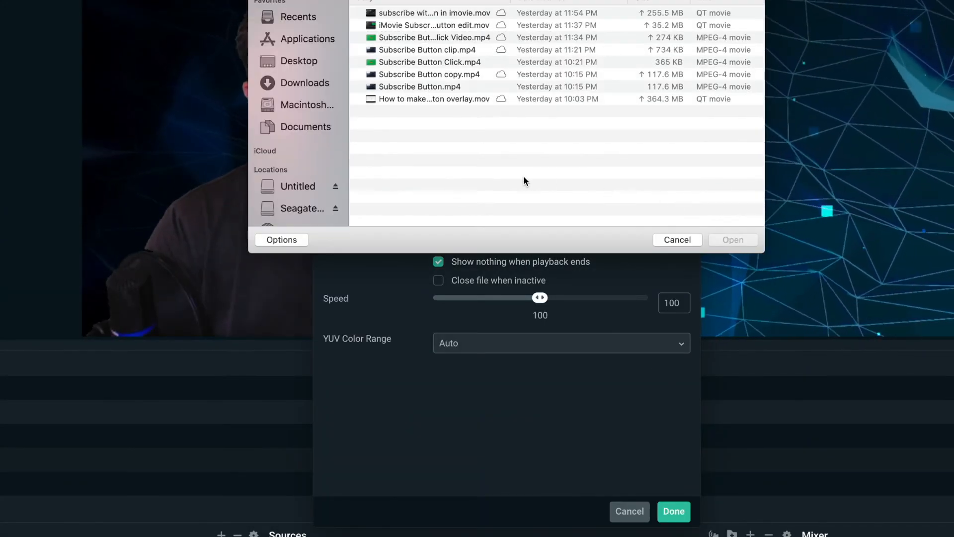
click(438, 37)
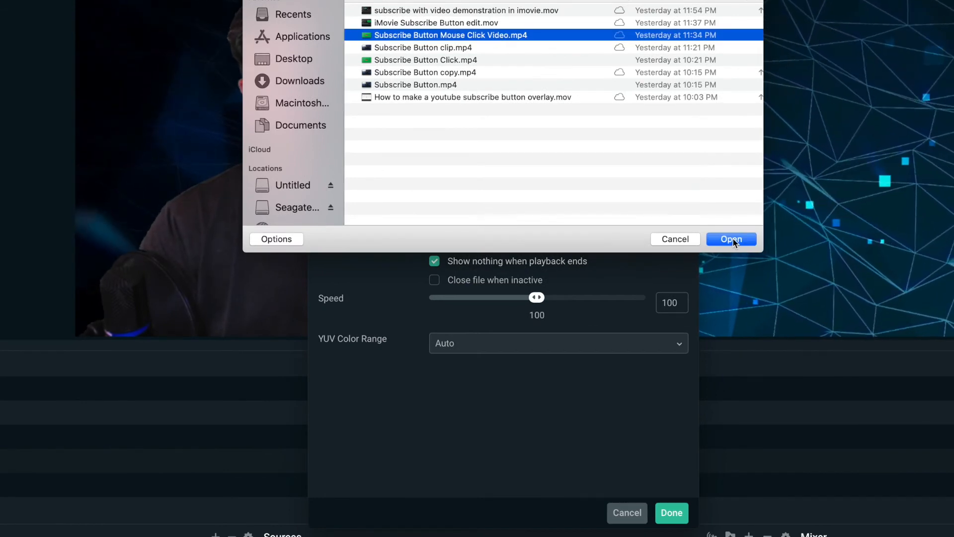
click(731, 239)
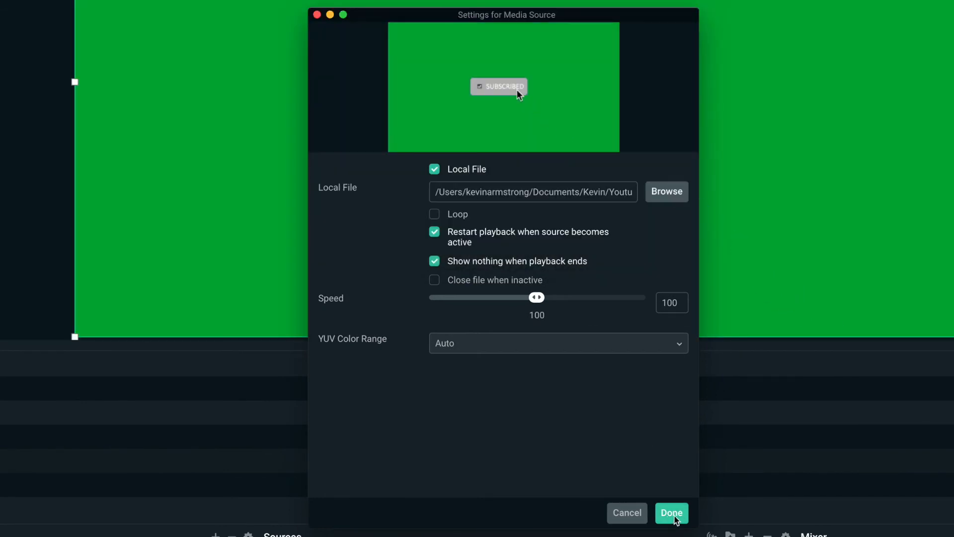
click(671, 513)
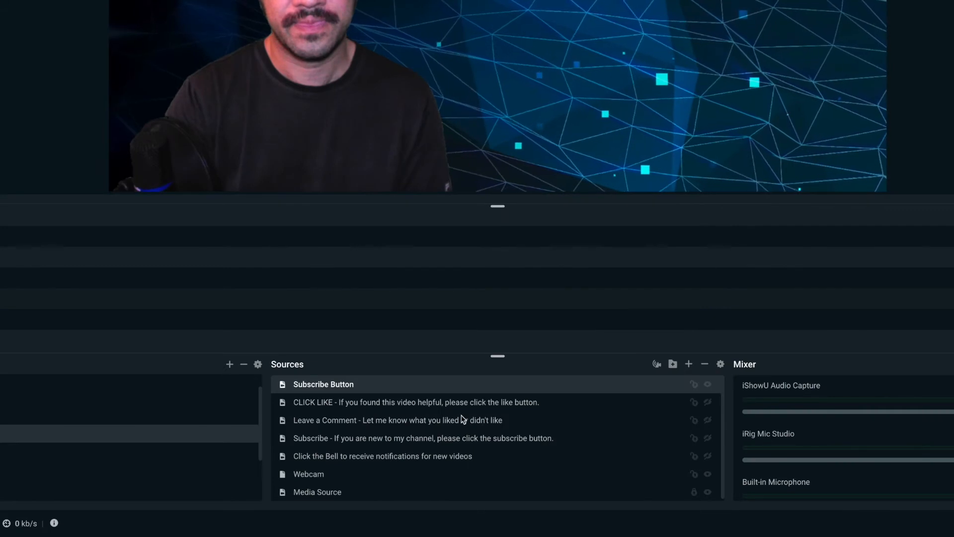
Add a Chroma Key filter with green key color to the Subscribe Button source.
right_click(323, 384)
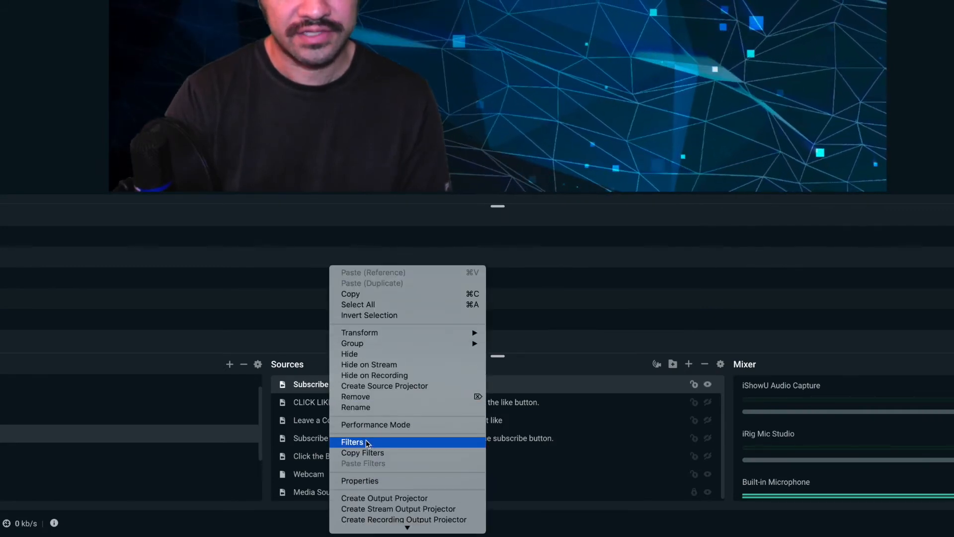
click(352, 442)
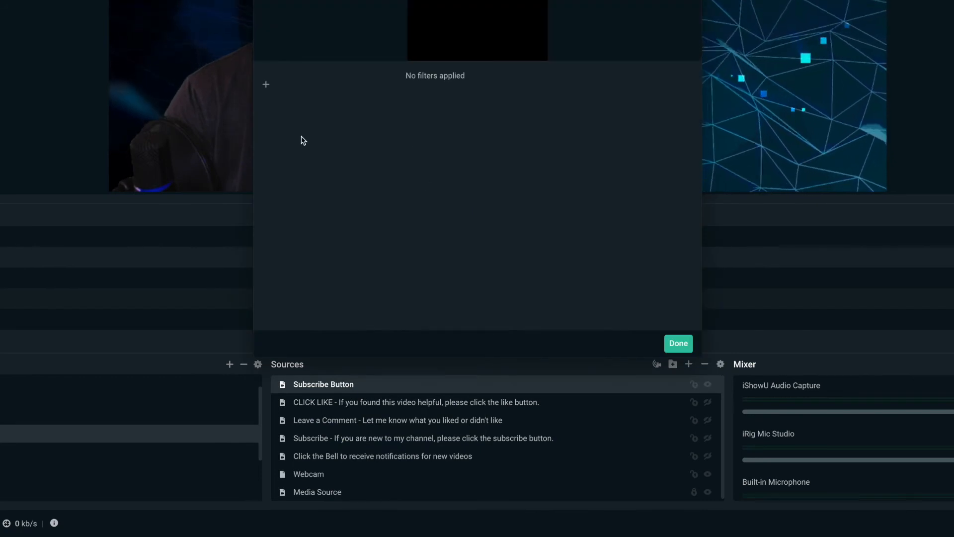
click(266, 84)
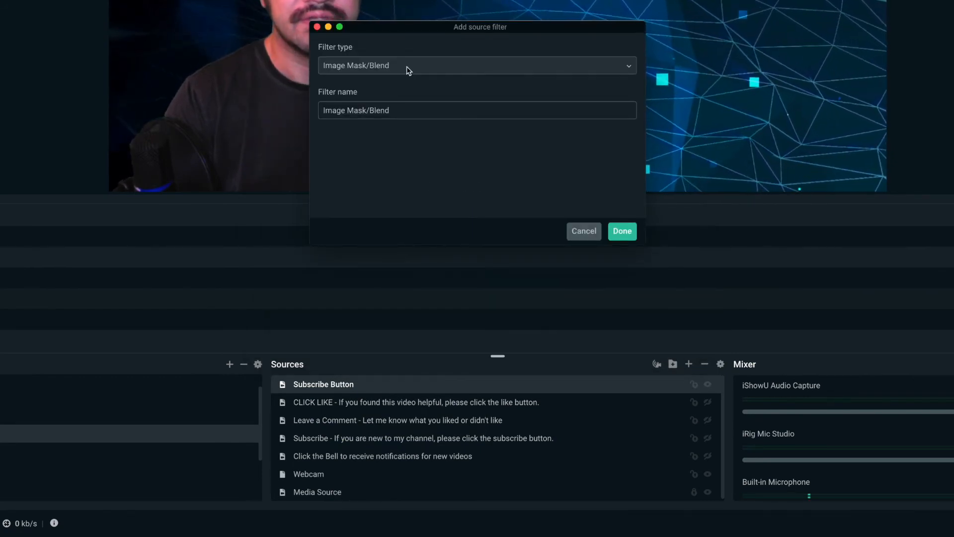
click(476, 66)
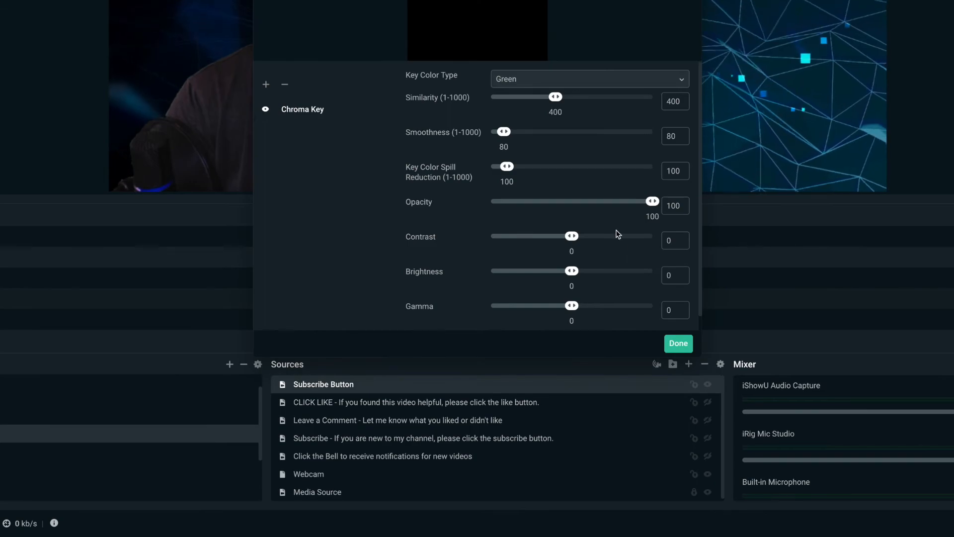
click(677, 343)
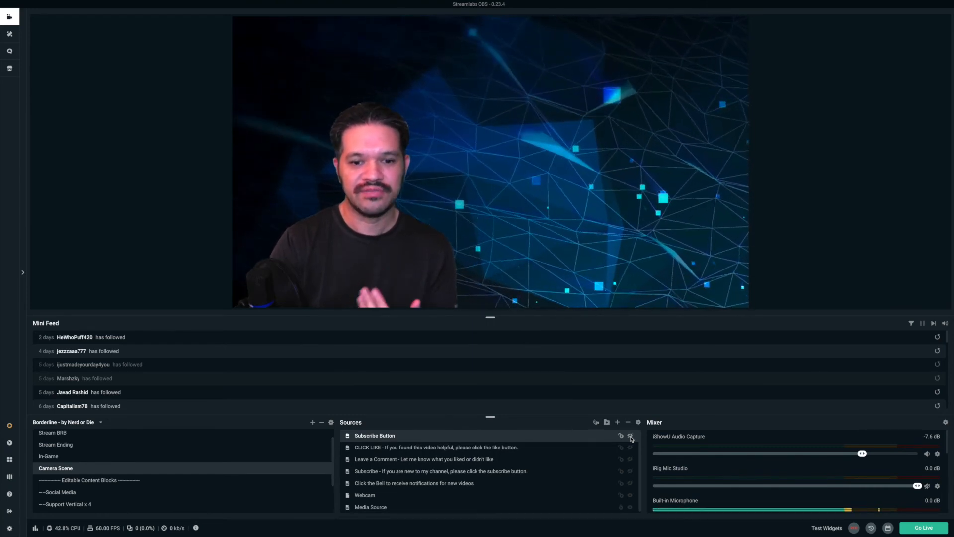
Hide the Subscribe Button overlay and select the CLICK LIKE source to show it instead.
click(630, 438)
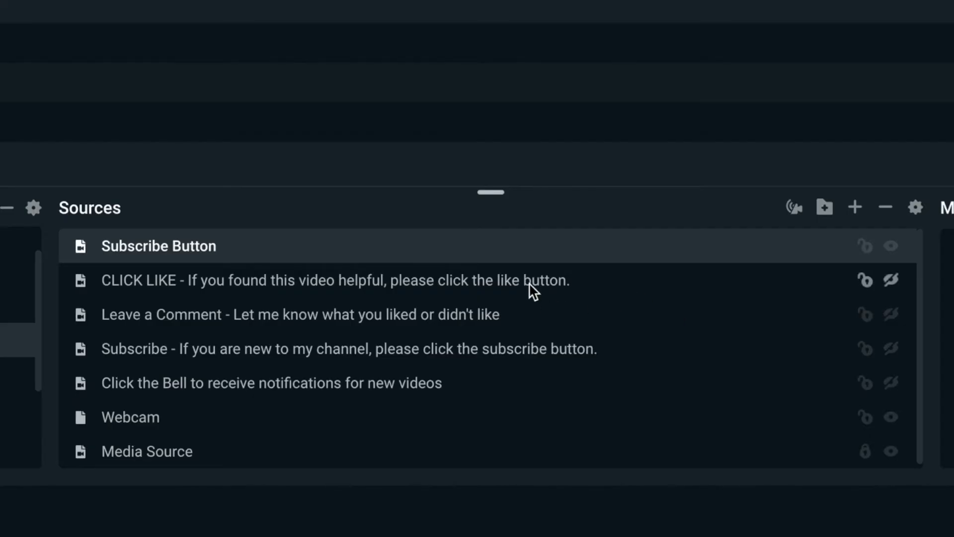
mouse_move(430, 289)
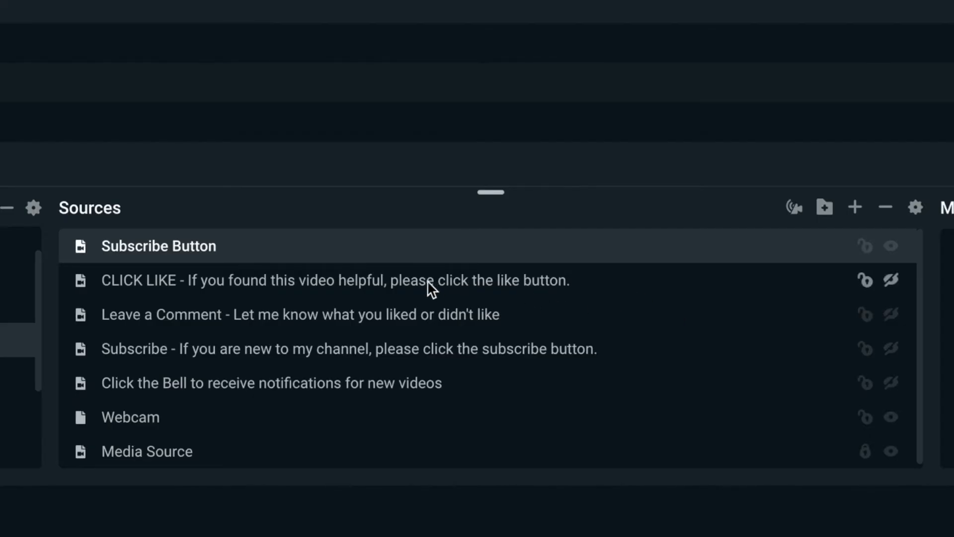
click(893, 246)
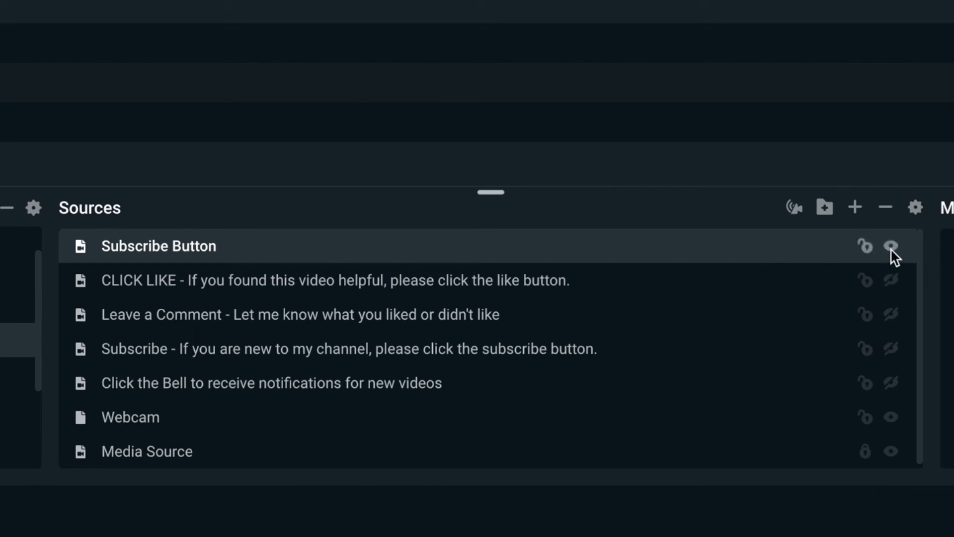
click(335, 281)
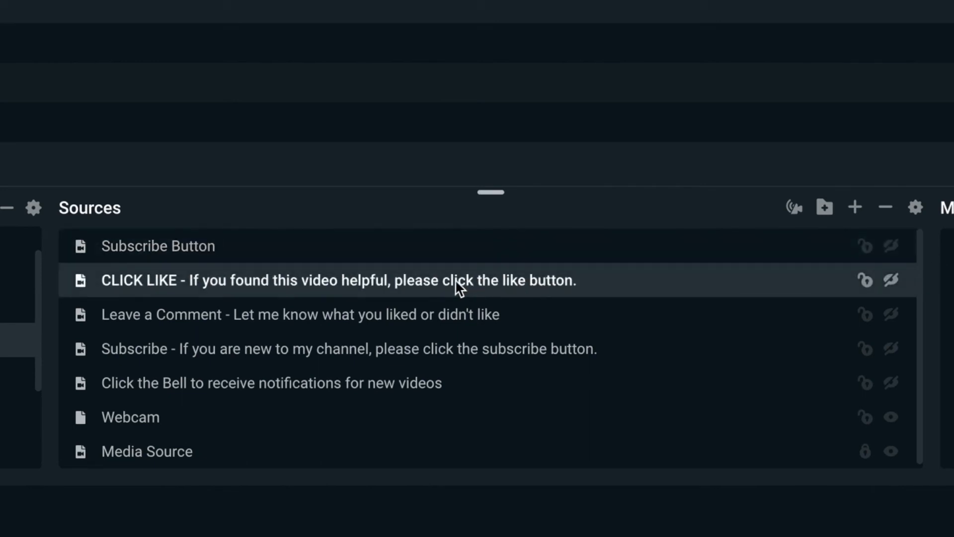
mouse_move(200, 286)
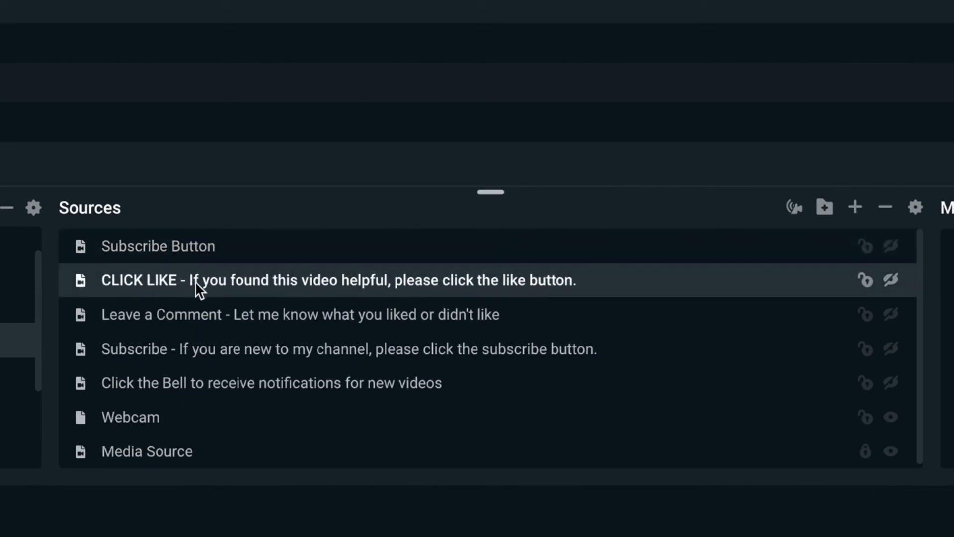
mouse_move(365, 289)
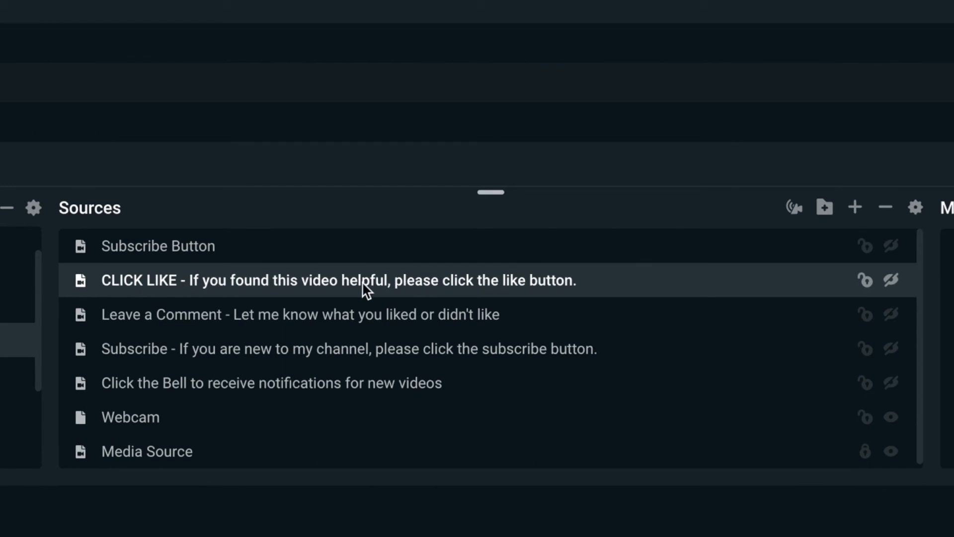
mouse_move(385, 286)
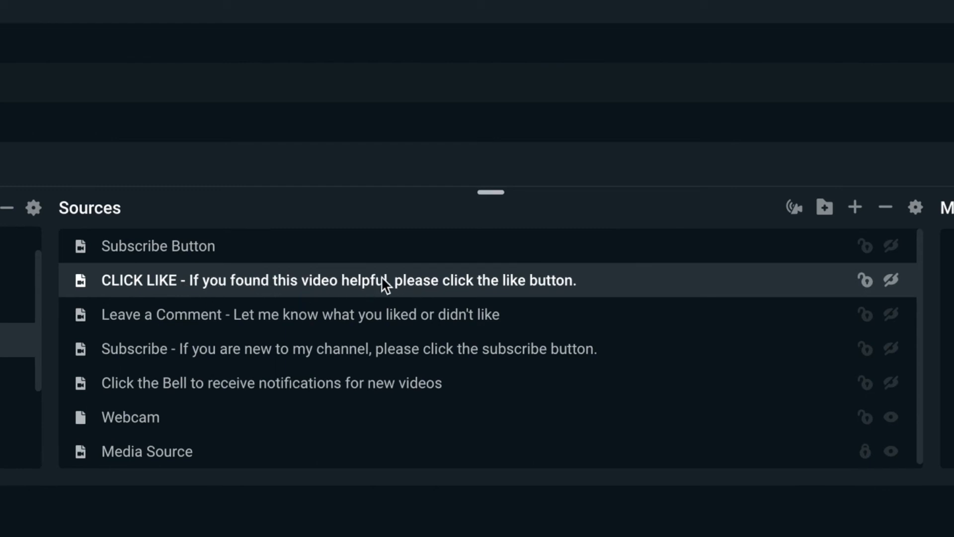
mouse_move(350, 290)
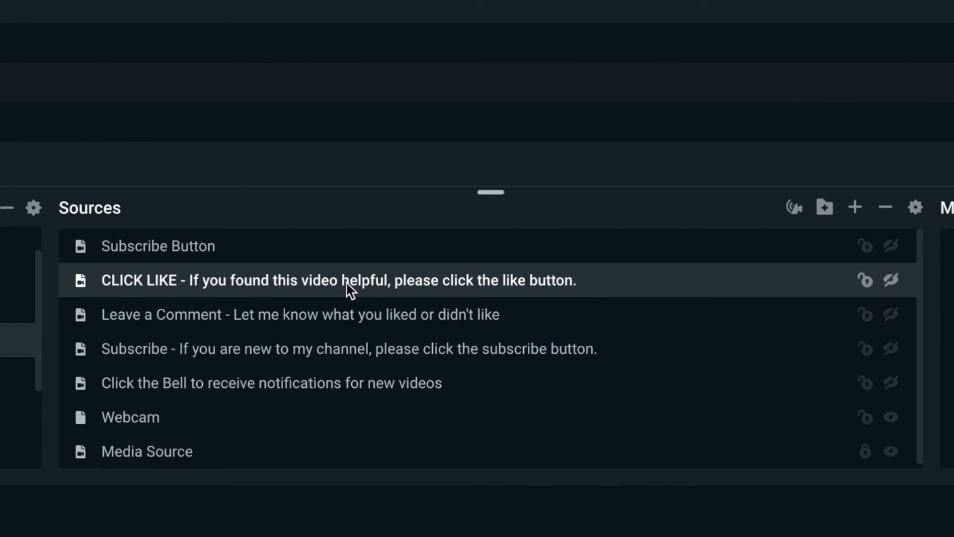
mouse_move(545, 287)
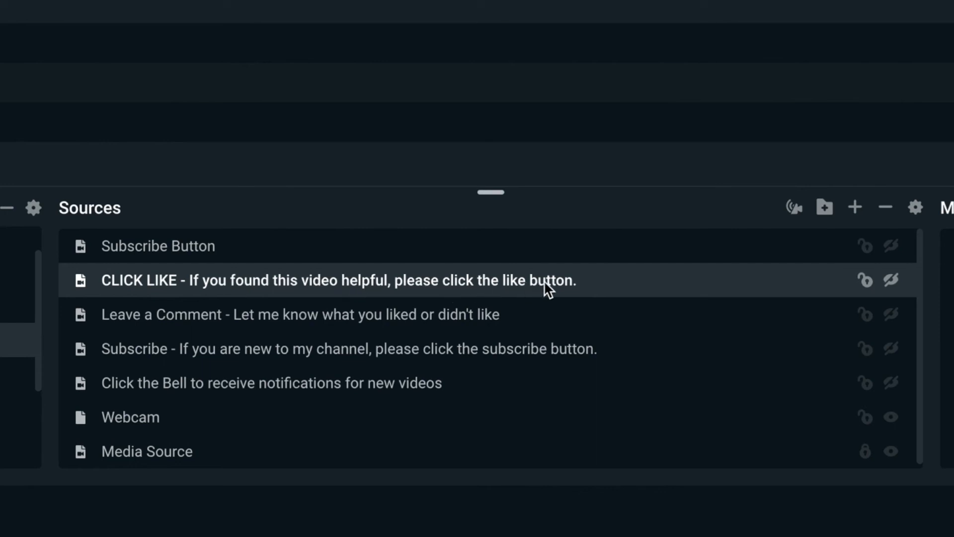
mouse_move(788, 289)
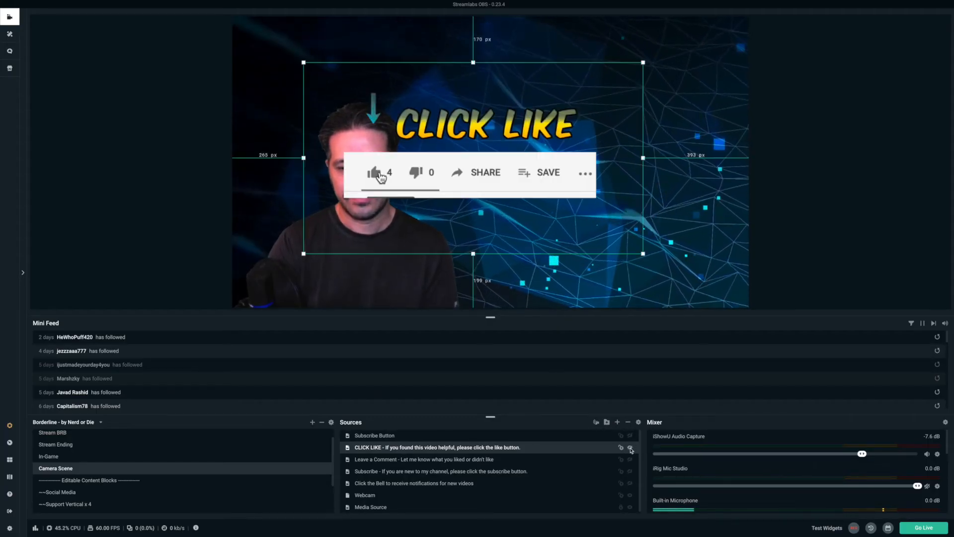
click(376, 172)
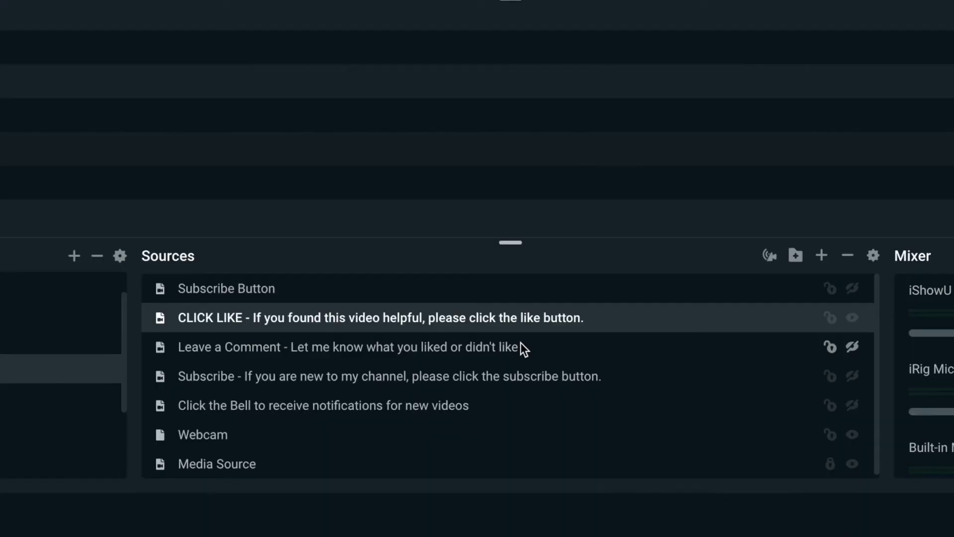
click(347, 347)
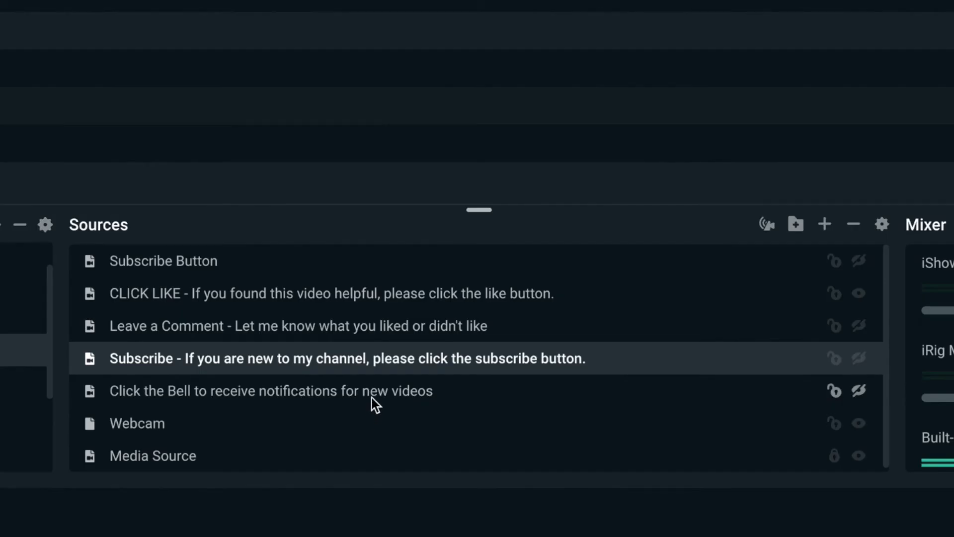
click(271, 390)
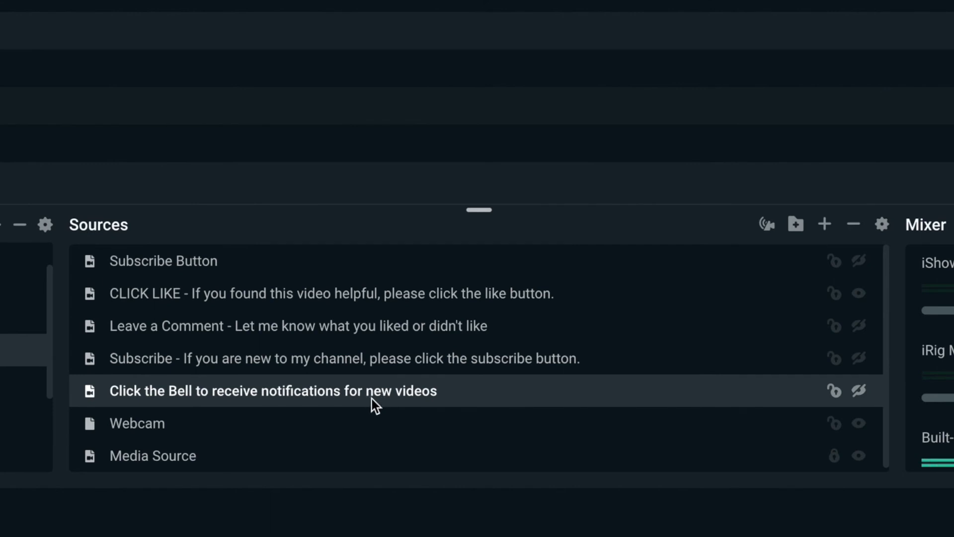
mouse_move(699, 406)
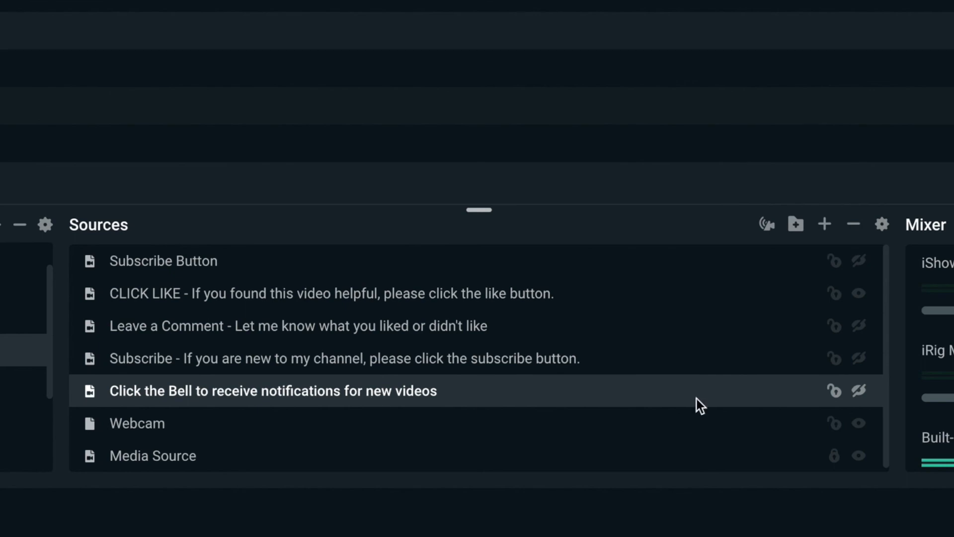